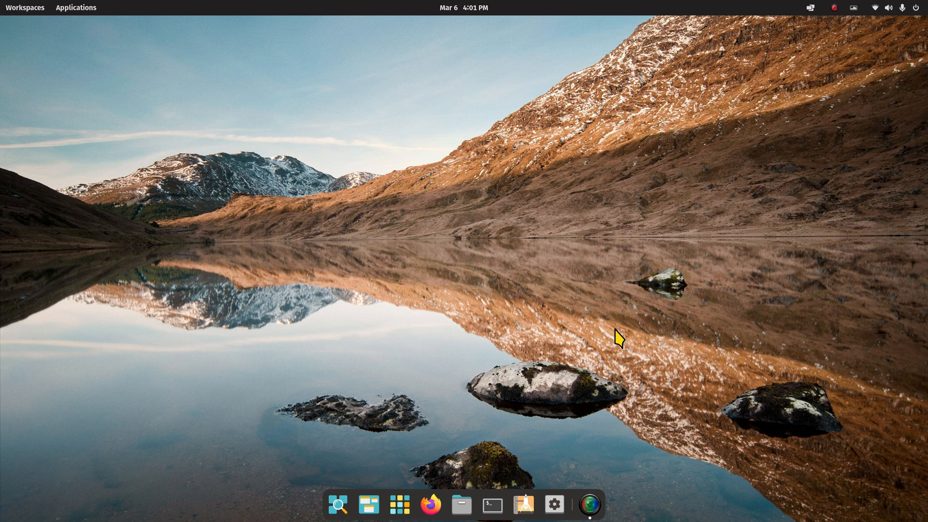
{"action": "mouse_move", "coordinate": [545, 348]}
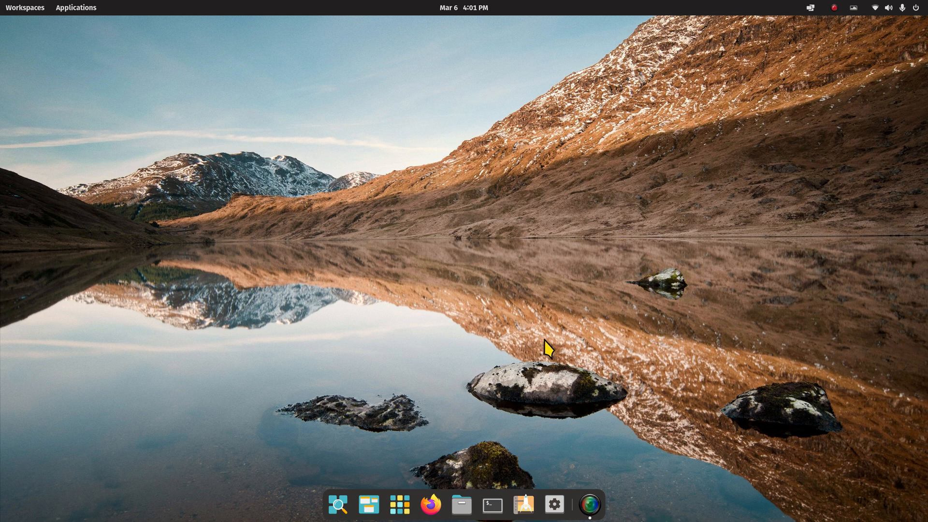
Browse the installed applications, then open Files at the Home folder from the dock
{"action": "left_click", "coordinate": [76, 8]}
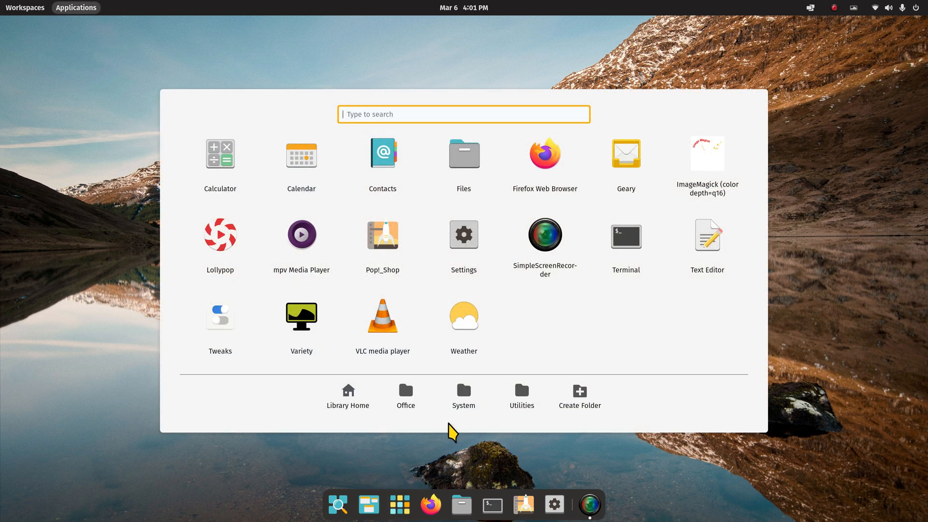
{"action": "mouse_move", "coordinate": [833, 455]}
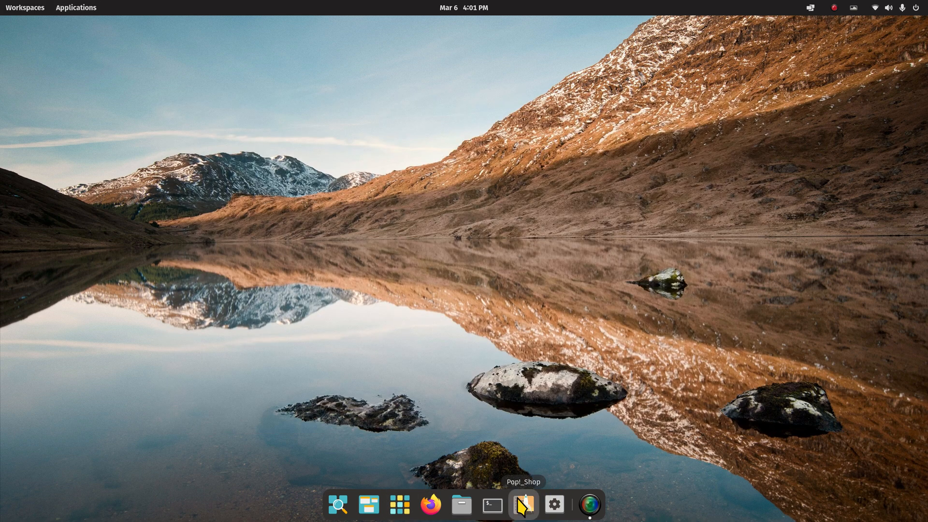
{"action": "left_click", "coordinate": [461, 505]}
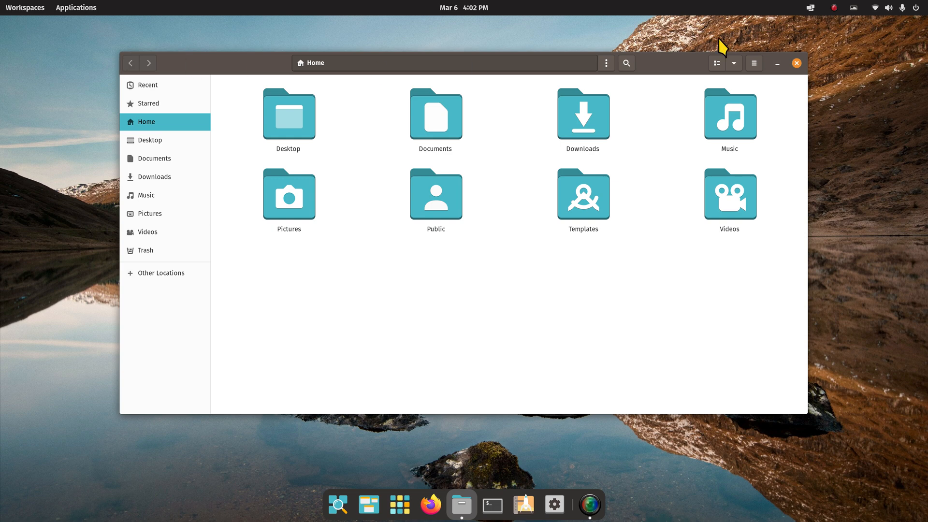
Open the top-bar calendar and notifications panel showing March 2023
{"action": "left_click", "coordinate": [464, 8]}
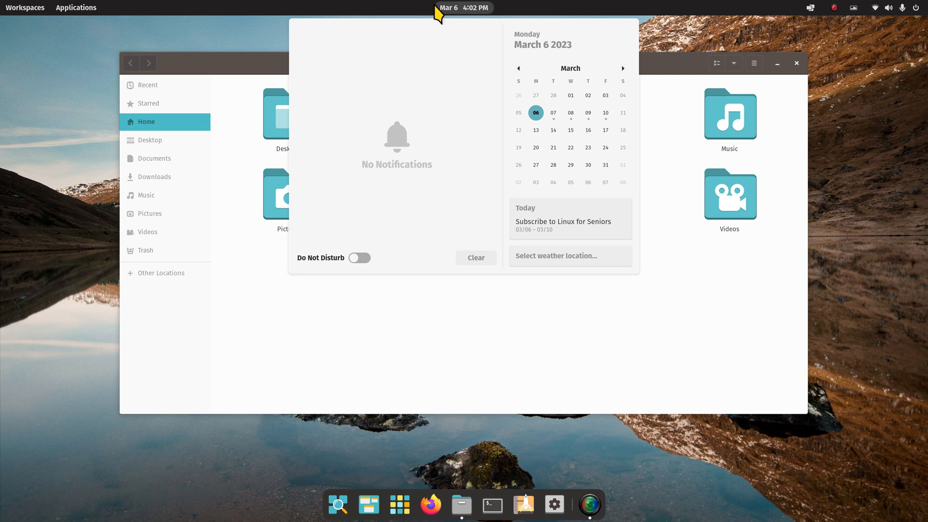
{"action": "mouse_move", "coordinate": [700, 298]}
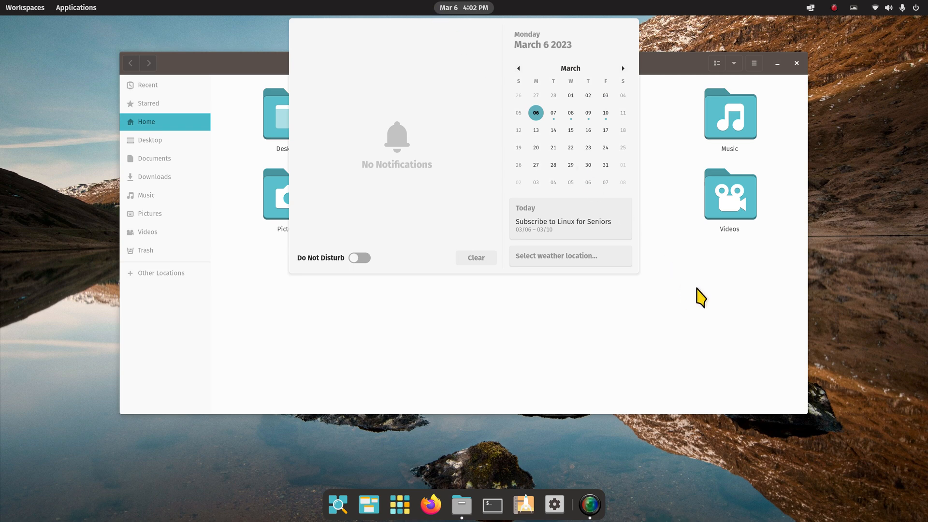
{"action": "mouse_move", "coordinate": [707, 316]}
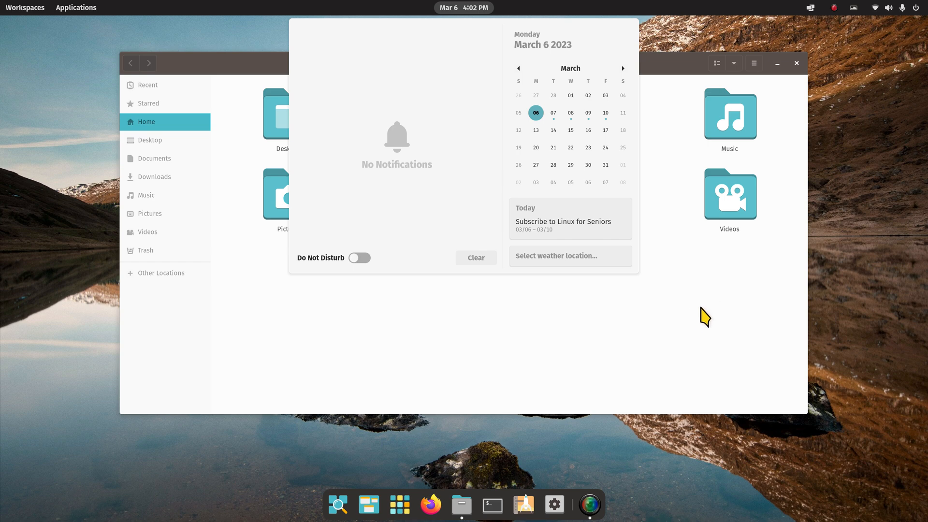
{"action": "mouse_move", "coordinate": [728, 329]}
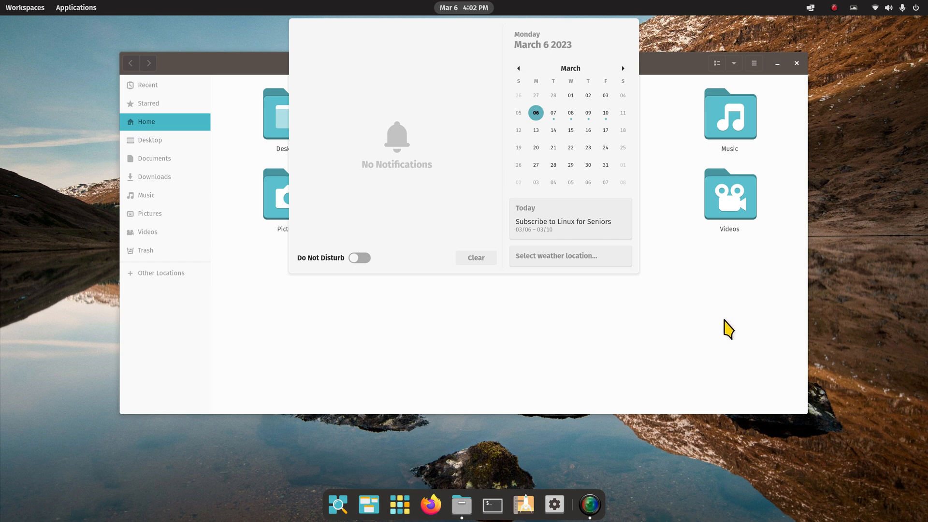
{"action": "mouse_move", "coordinate": [720, 308]}
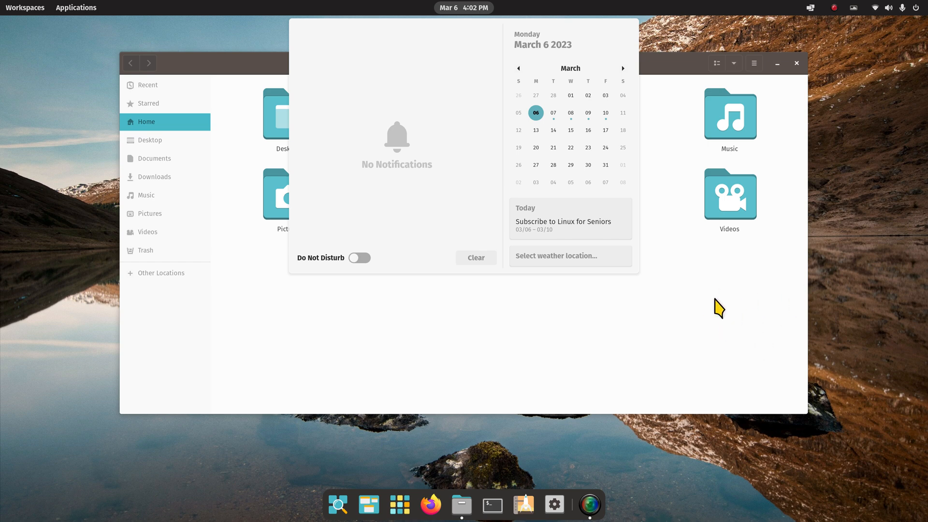
{"action": "mouse_move", "coordinate": [720, 313]}
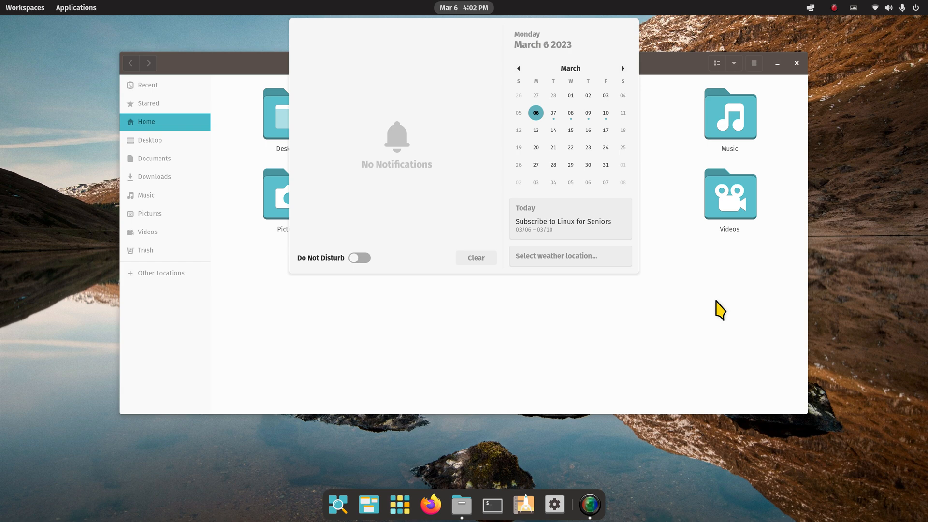
{"action": "mouse_move", "coordinate": [877, 116]}
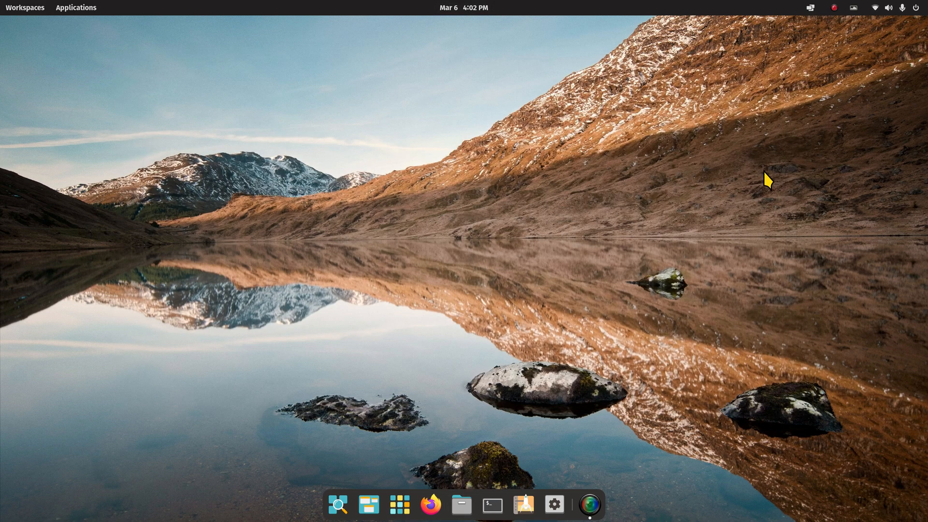
{"action": "mouse_move", "coordinate": [431, 505]}
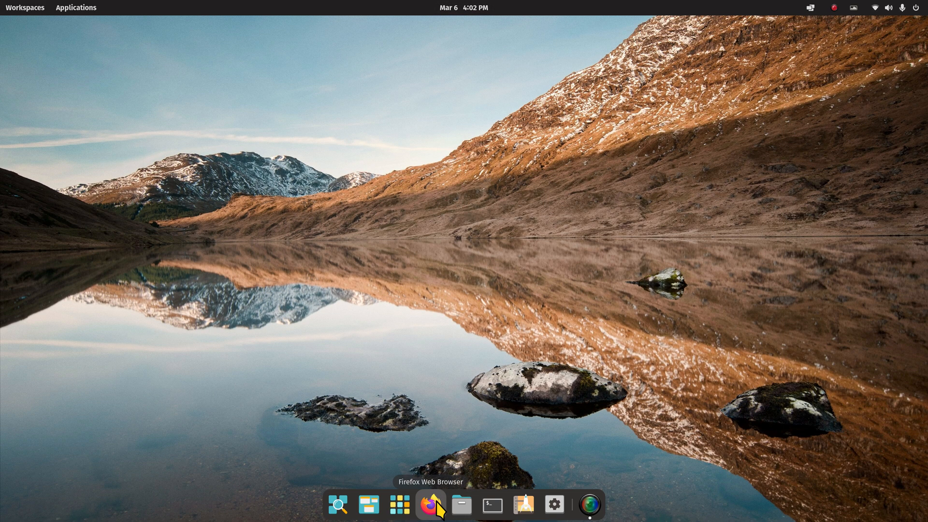
Open Firefox and view the Linux for Seniors channel's About, Playlists, then About again
{"action": "left_click", "coordinate": [431, 505]}
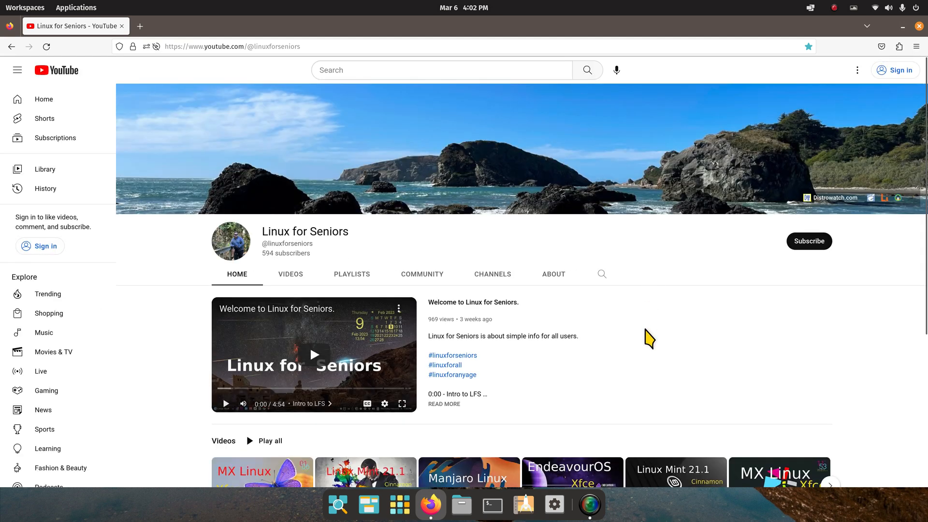
{"action": "mouse_move", "coordinate": [554, 274]}
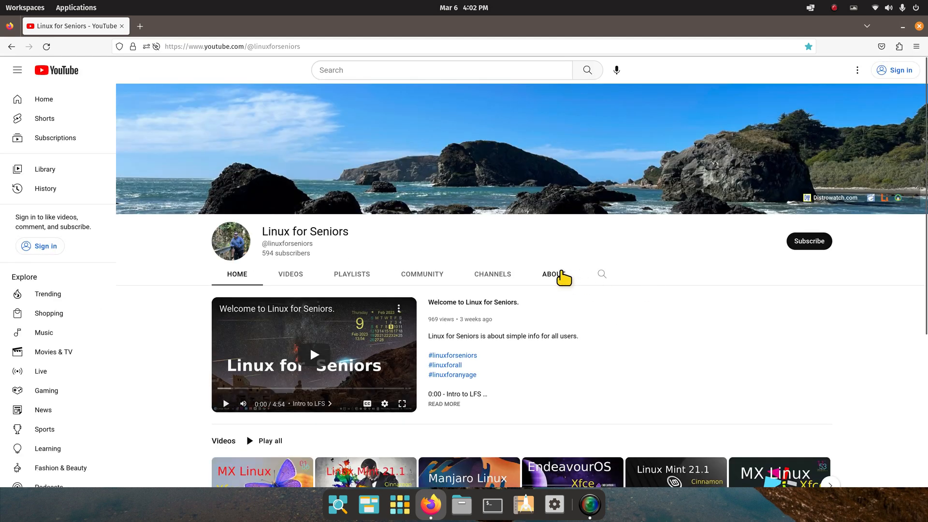
{"action": "left_click", "coordinate": [553, 274]}
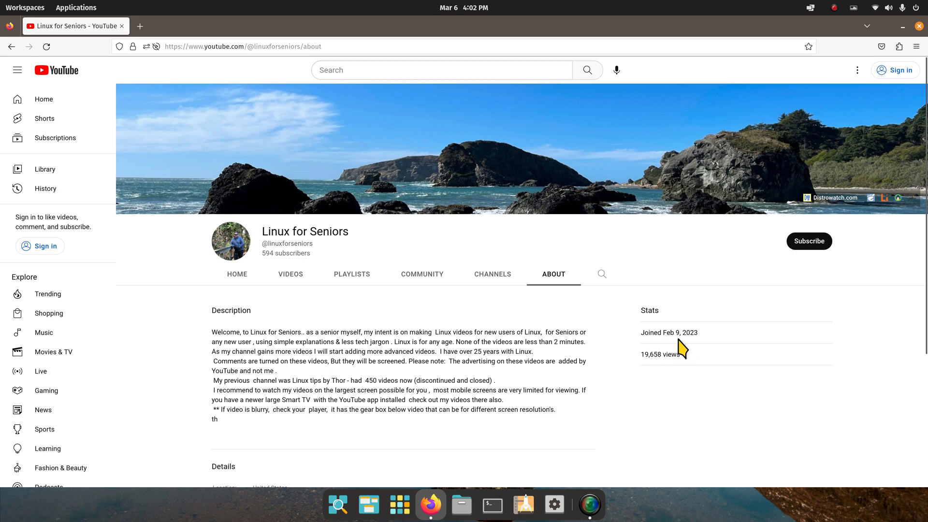
{"action": "left_click", "coordinate": [352, 274]}
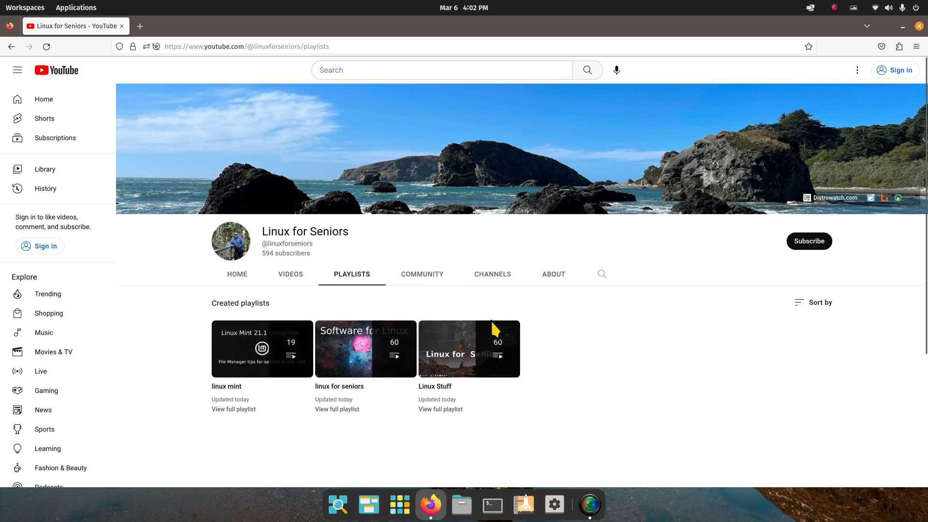
{"action": "left_click", "coordinate": [553, 274]}
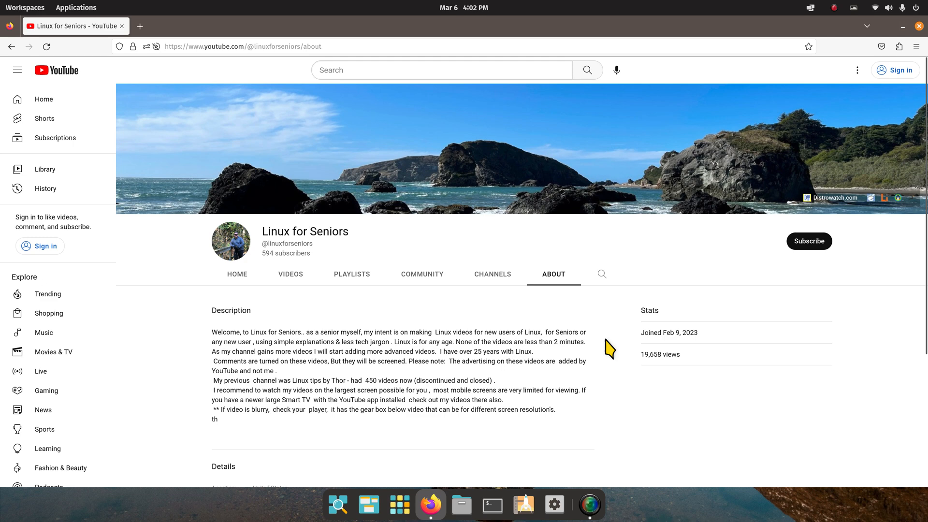
{"action": "mouse_move", "coordinate": [612, 355]}
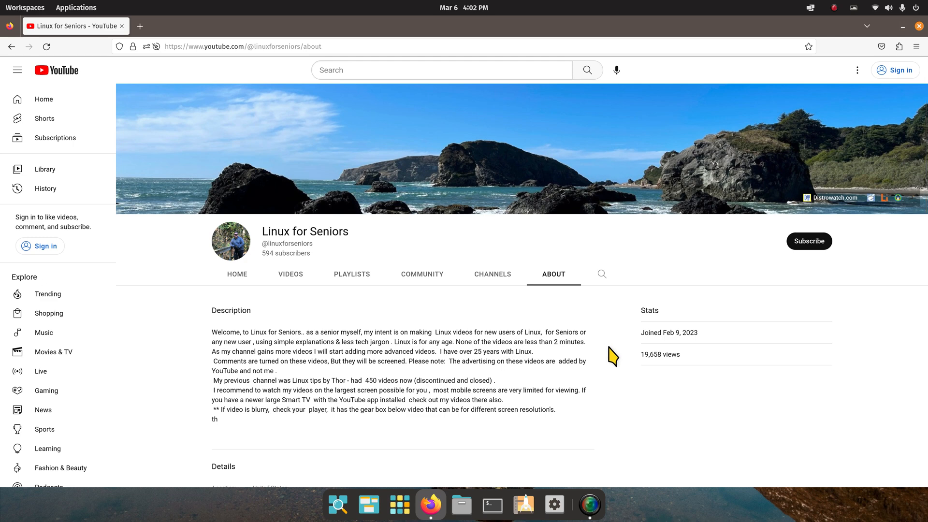
Zoom in on the About description, scroll down and select '450 videos'
{"action": "key", "text": "ctrl+plus"}
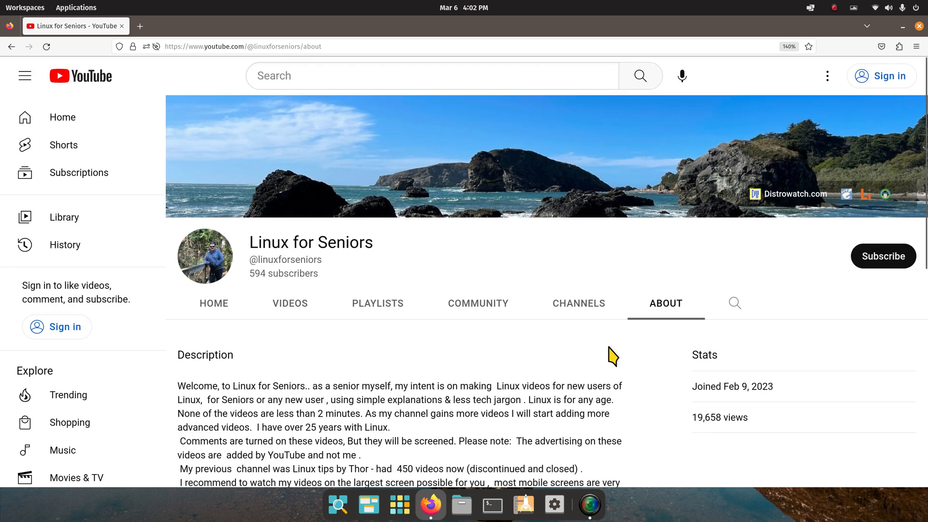
{"action": "scroll", "scroll_direction": "down", "scroll_amount": 3}
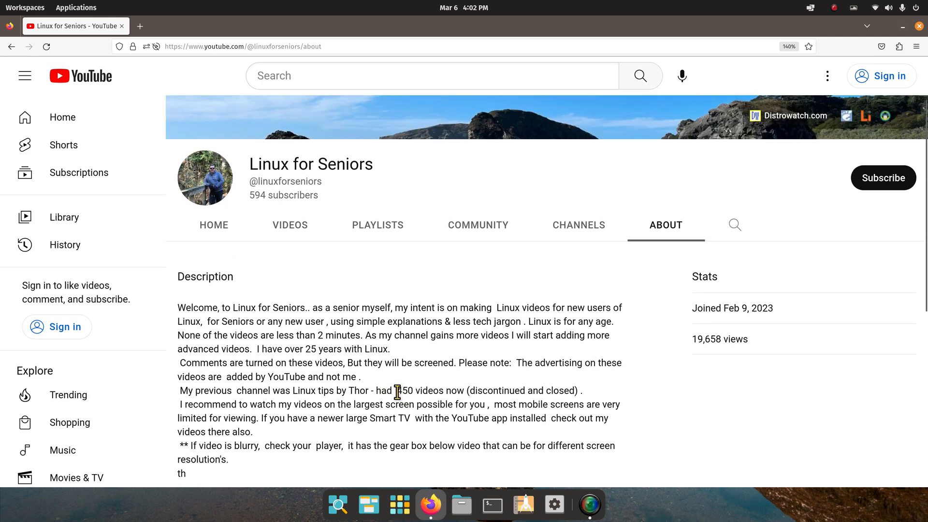
{"action": "double_click", "coordinate": [421, 390]}
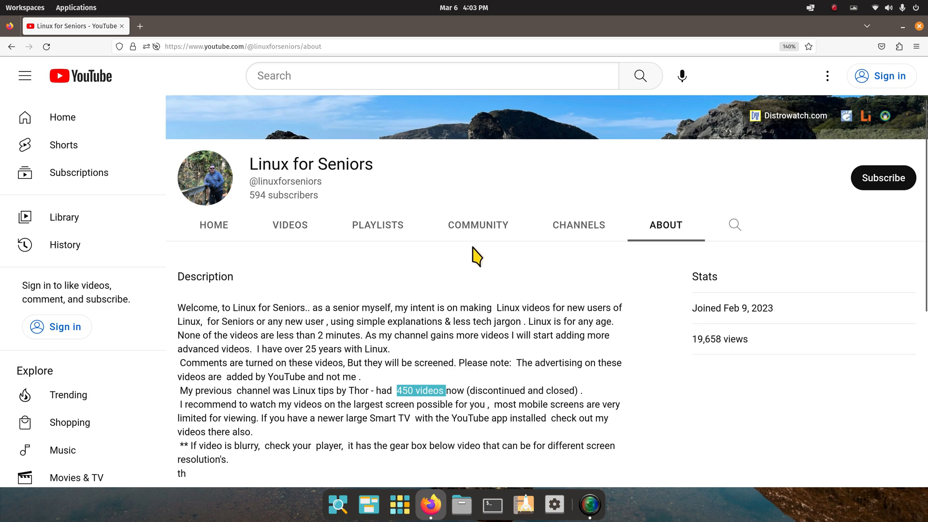
View the channel's Community posts zoomed in, then its Videos, and close Firefox
{"action": "left_click", "coordinate": [478, 224]}
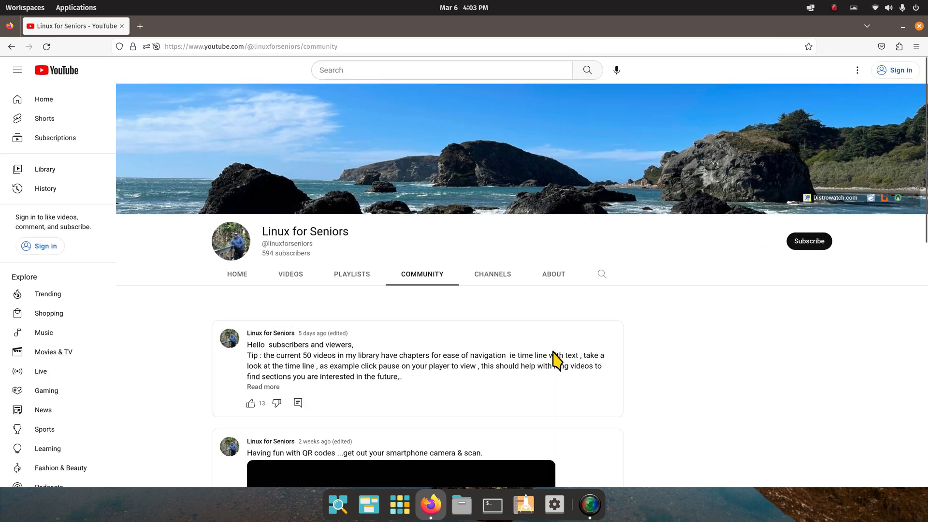
{"action": "key", "text": "ctrl+plus"}
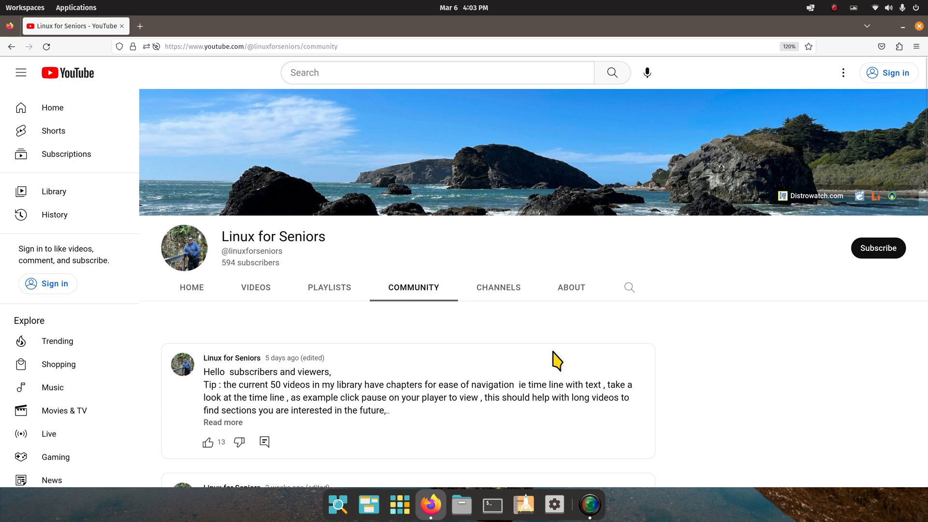
{"action": "key", "text": "ctrl+plus"}
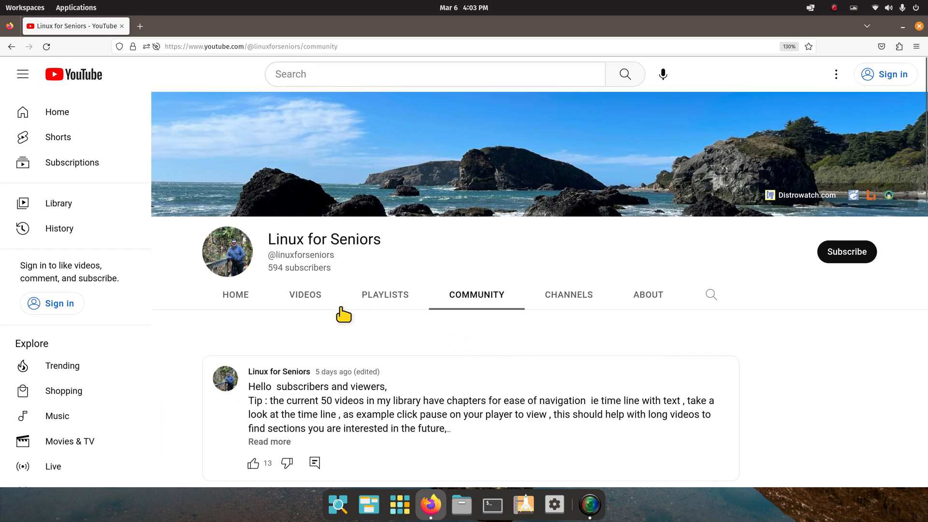
{"action": "left_click", "coordinate": [305, 294]}
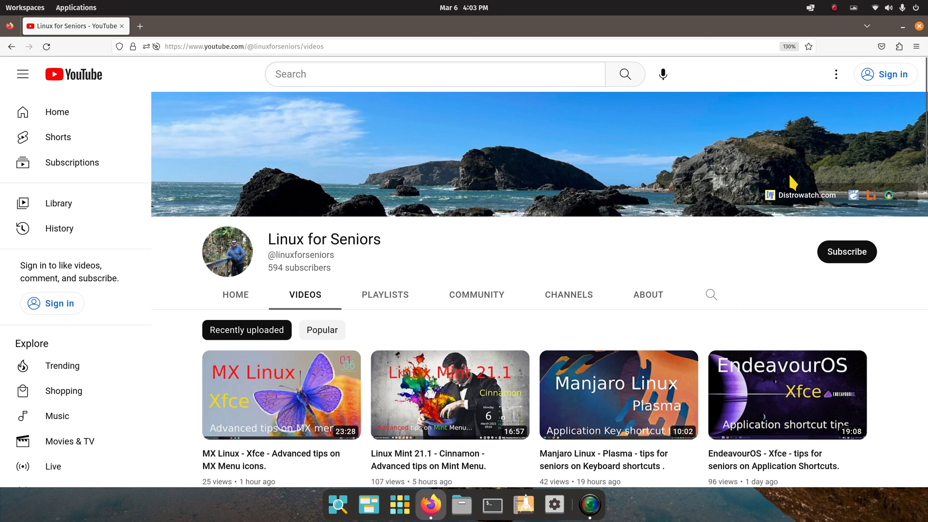
{"action": "mouse_move", "coordinate": [921, 31]}
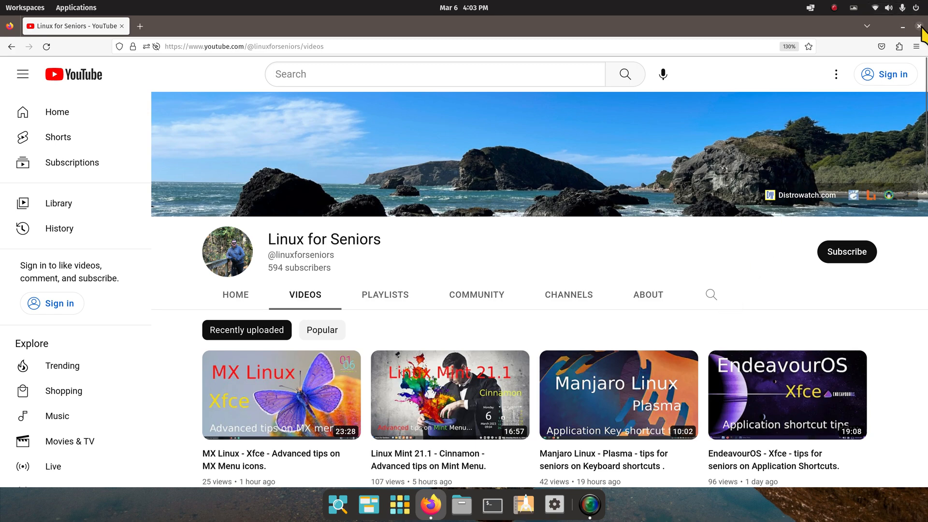
{"action": "left_click", "coordinate": [921, 27]}
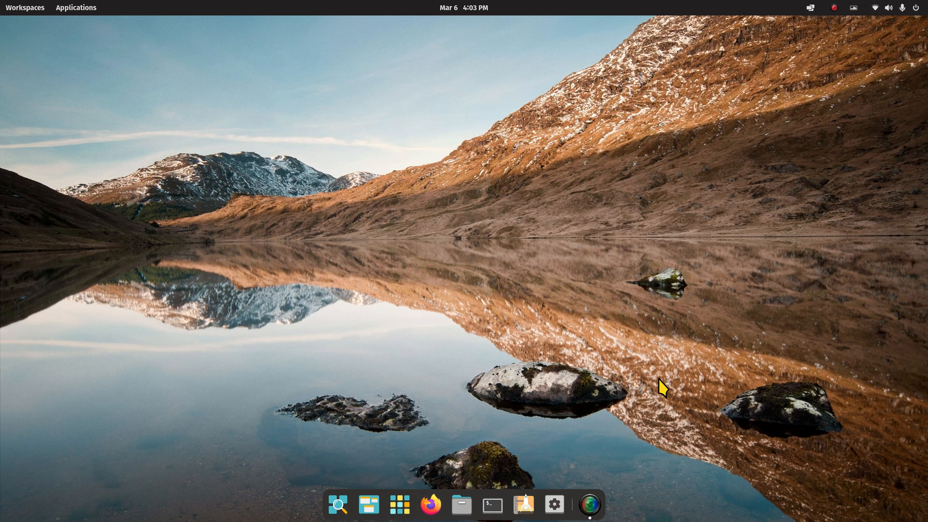
{"action": "mouse_move", "coordinate": [536, 406]}
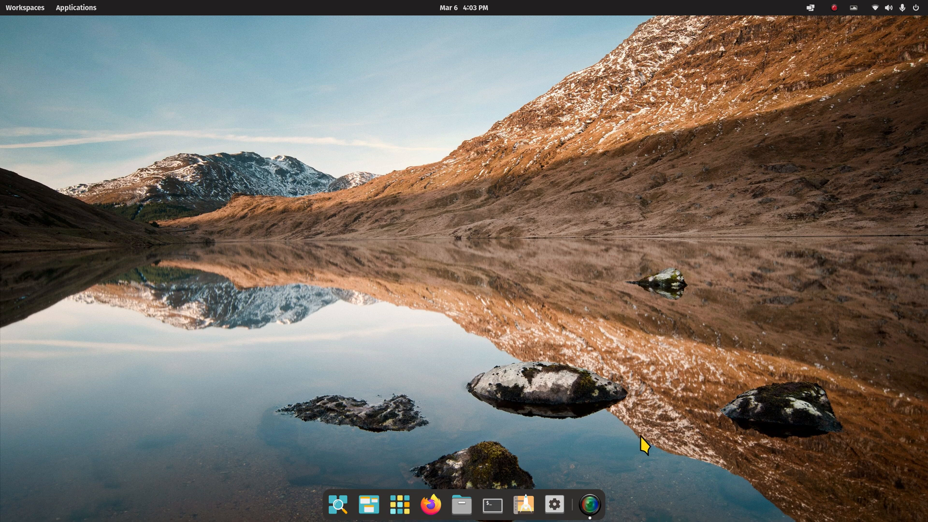
{"action": "mouse_move", "coordinate": [592, 458]}
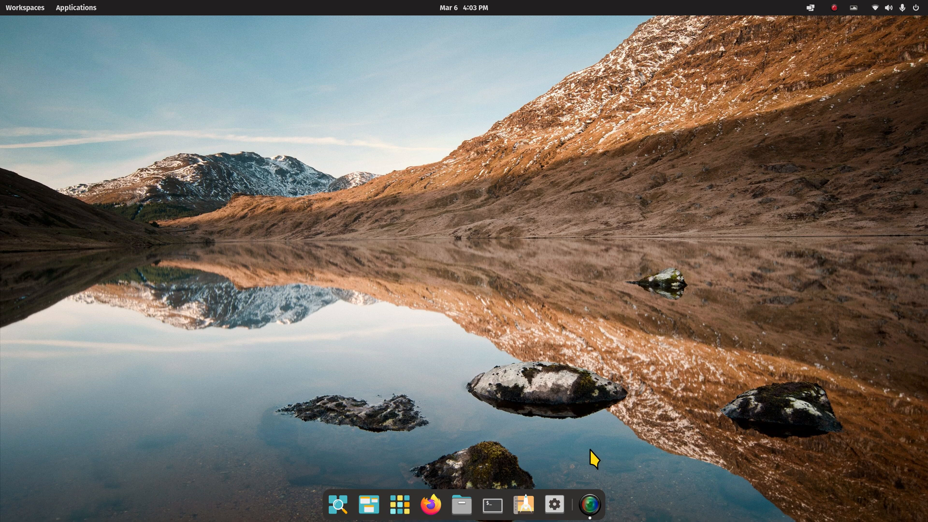
Launch the Pop!_Shop app store from the dock
{"action": "left_click", "coordinate": [76, 8]}
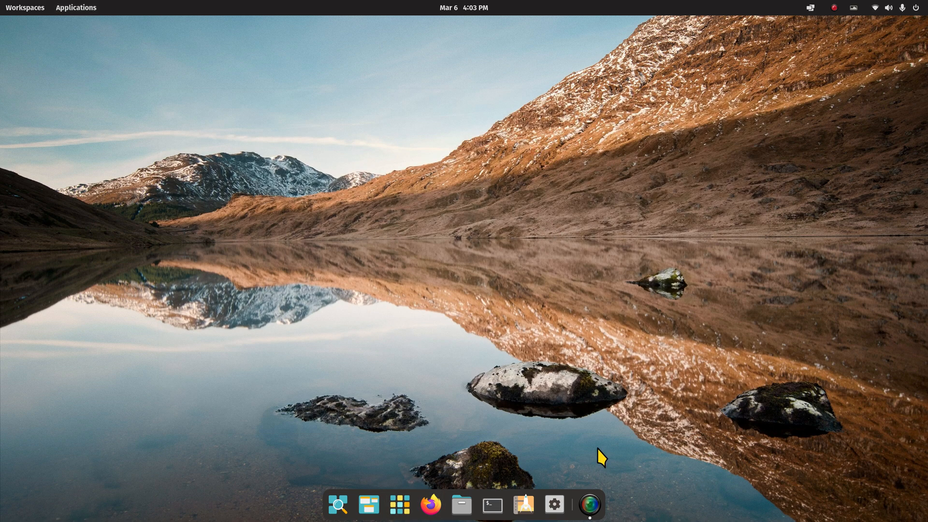
{"action": "left_click", "coordinate": [524, 504]}
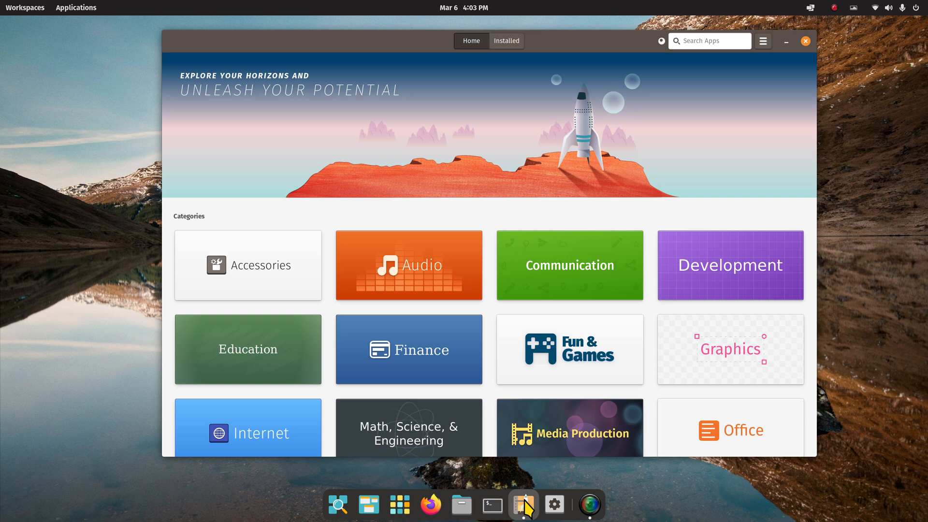
Search Pop!_Shop for 'GN', open the installed GNOME Tweaks, close the store, show applications
{"action": "left_click", "coordinate": [470, 41]}
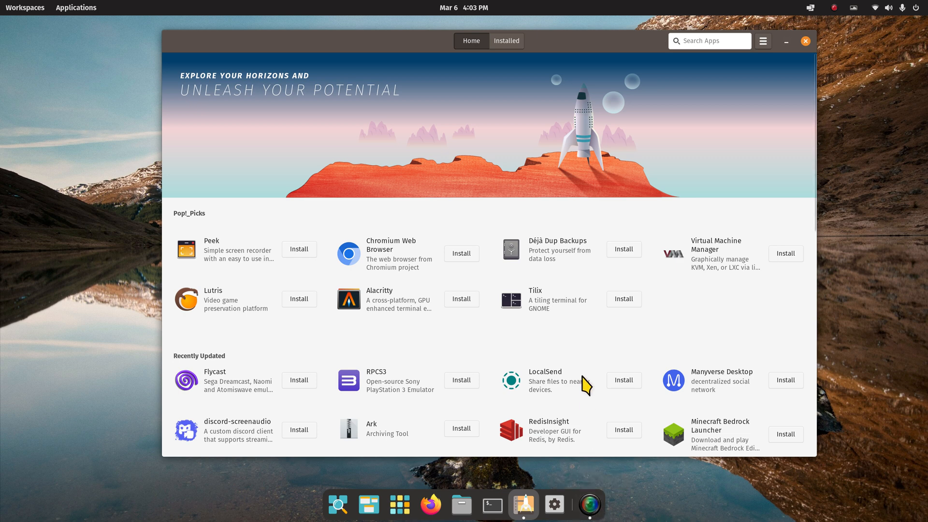
{"action": "mouse_move", "coordinate": [461, 343]}
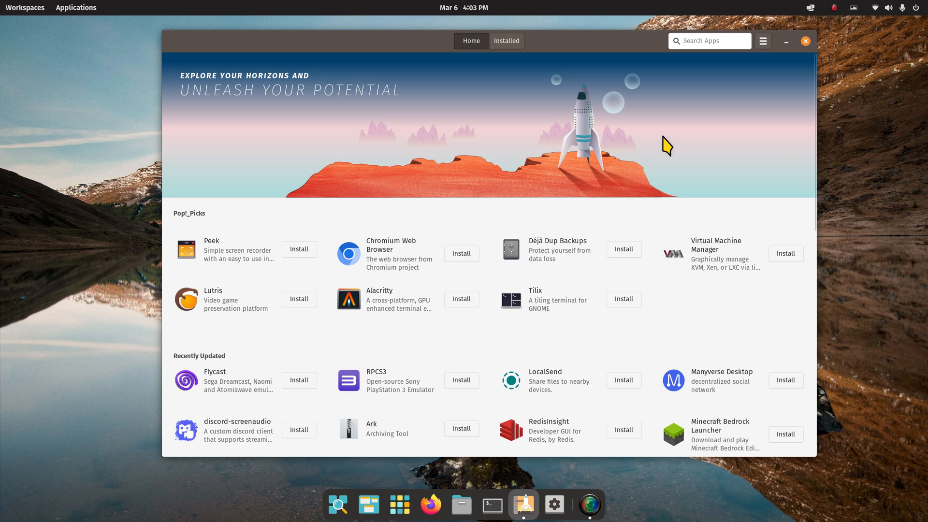
{"action": "left_click", "coordinate": [709, 40]}
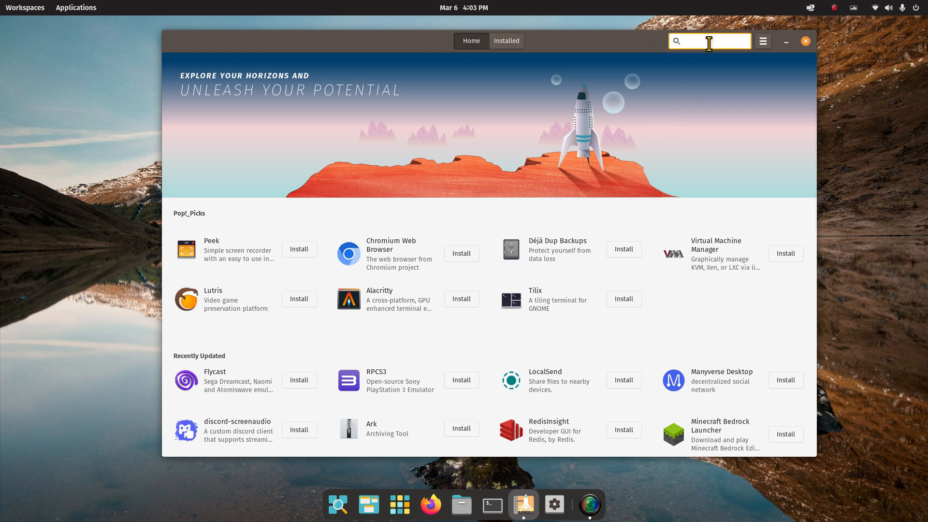
{"action": "type", "text": "GNOME tw"}
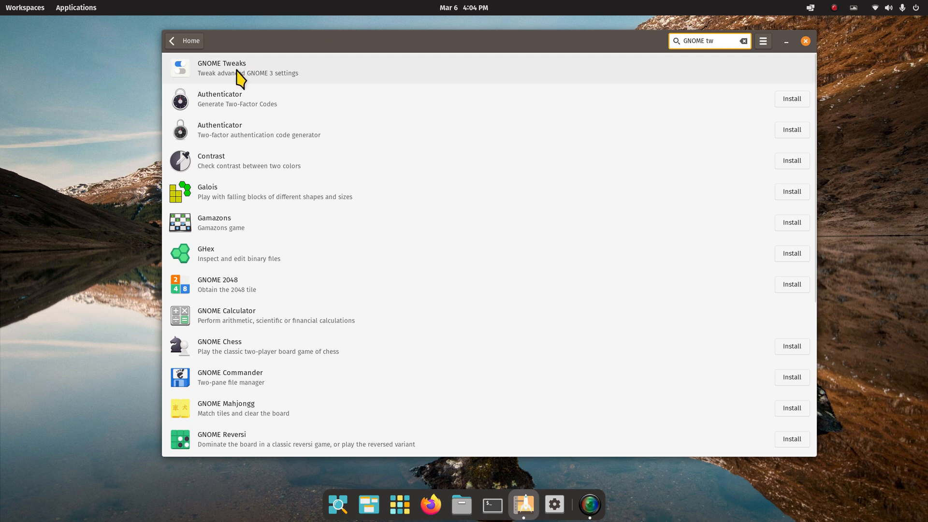
{"action": "left_click", "coordinate": [221, 67]}
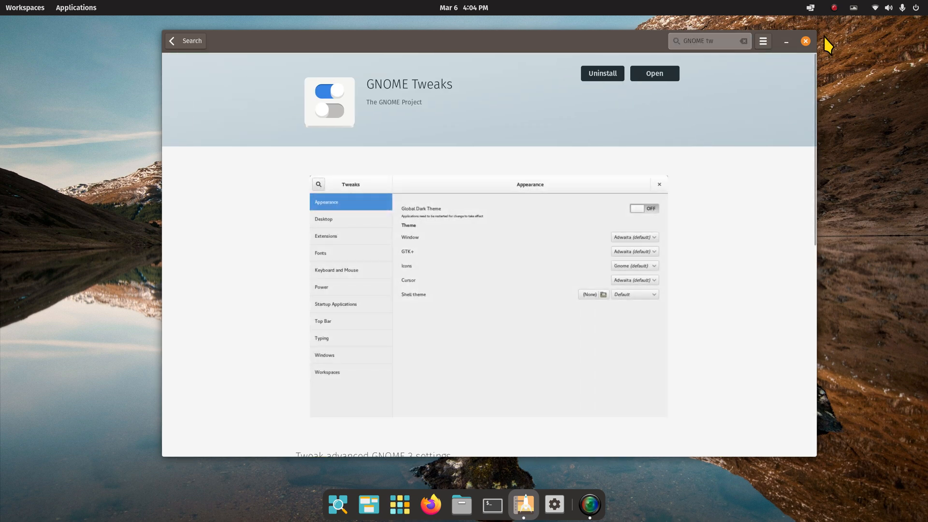
{"action": "left_click", "coordinate": [804, 41]}
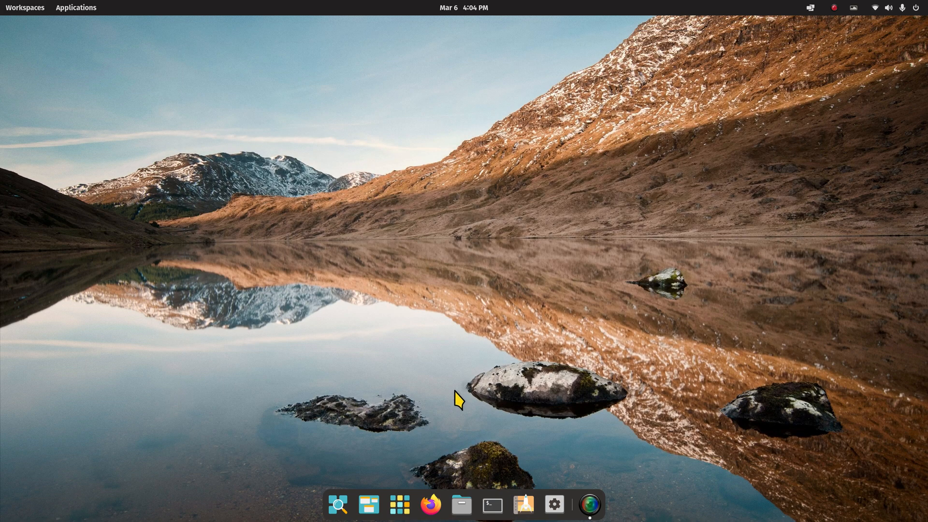
{"action": "left_click", "coordinate": [76, 7]}
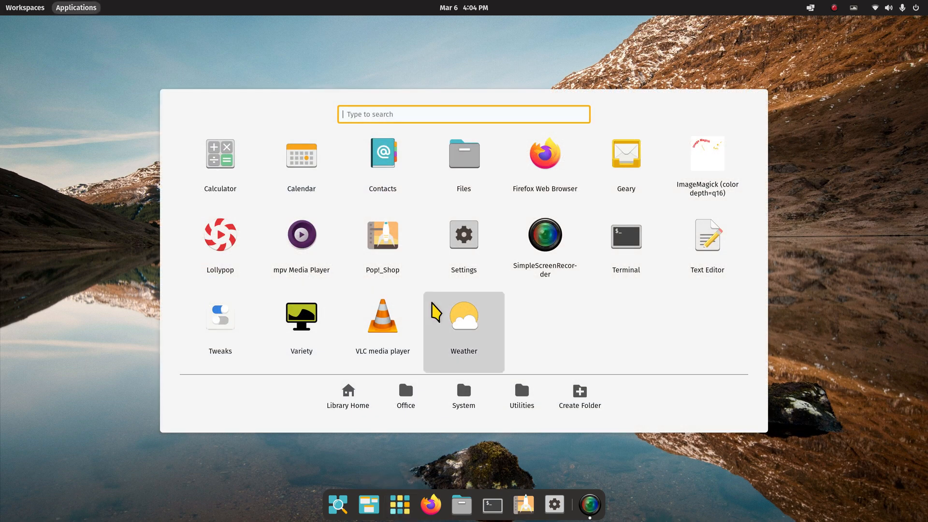
{"action": "mouse_move", "coordinate": [600, 335]}
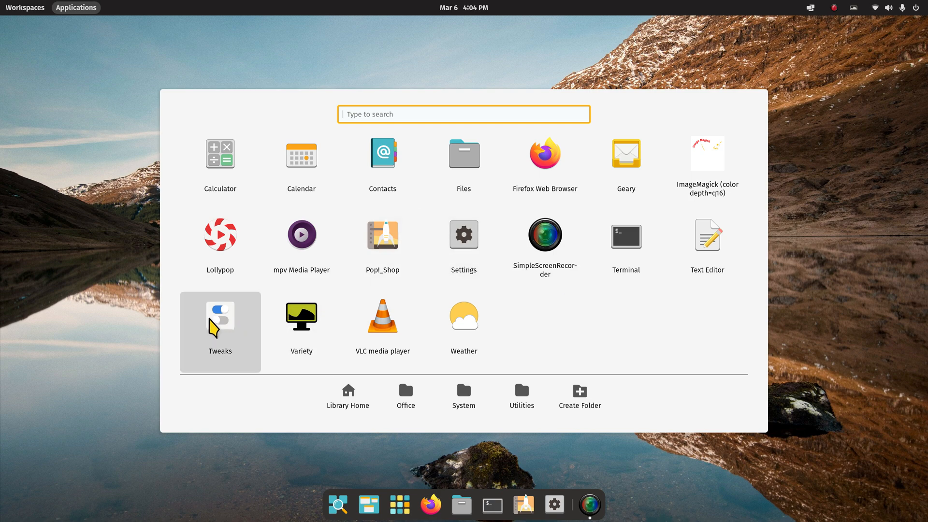
Launch GNOME Tweaks and view its About information
{"action": "left_click", "coordinate": [219, 332]}
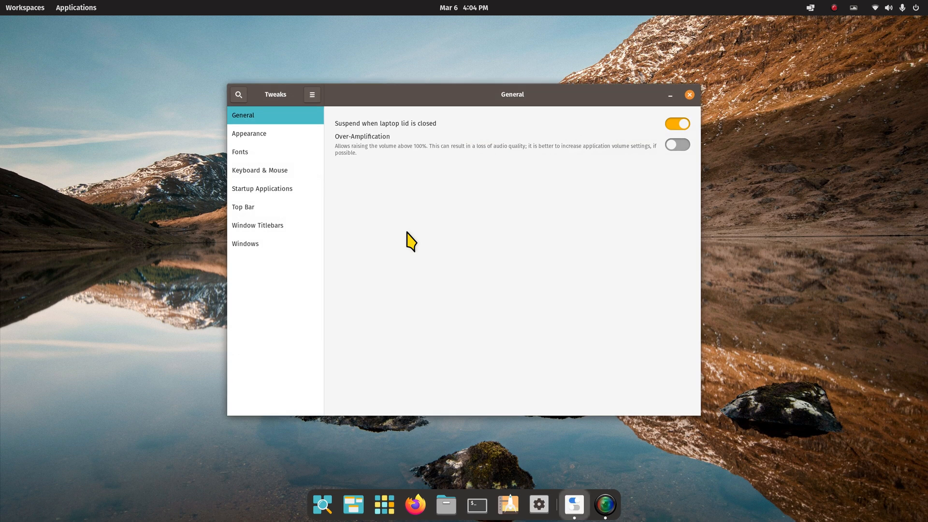
{"action": "left_click", "coordinate": [312, 94]}
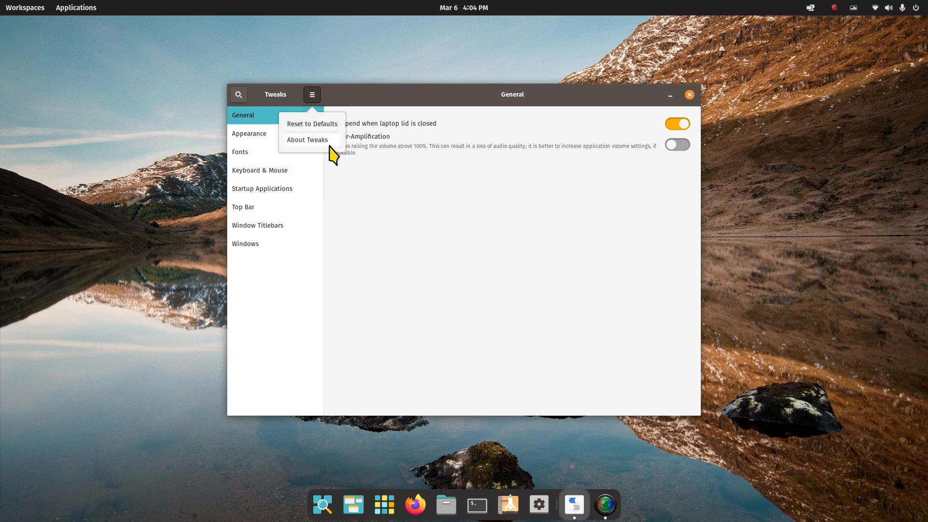
{"action": "left_click", "coordinate": [308, 140]}
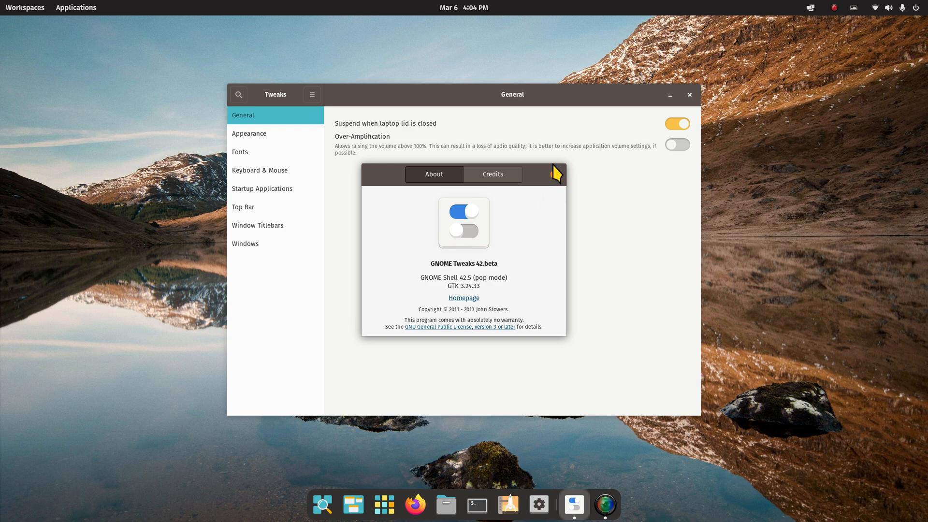
{"action": "left_click", "coordinate": [556, 174]}
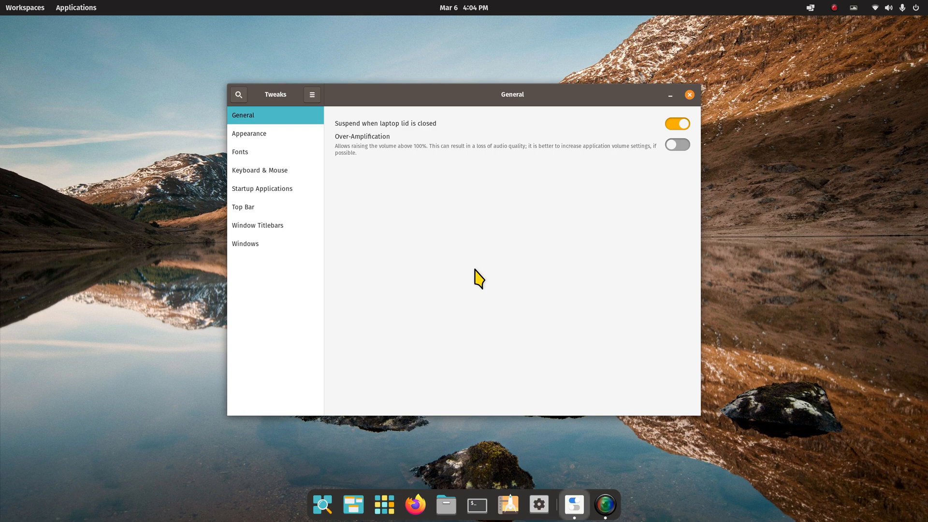
{"action": "mouse_move", "coordinate": [480, 50]}
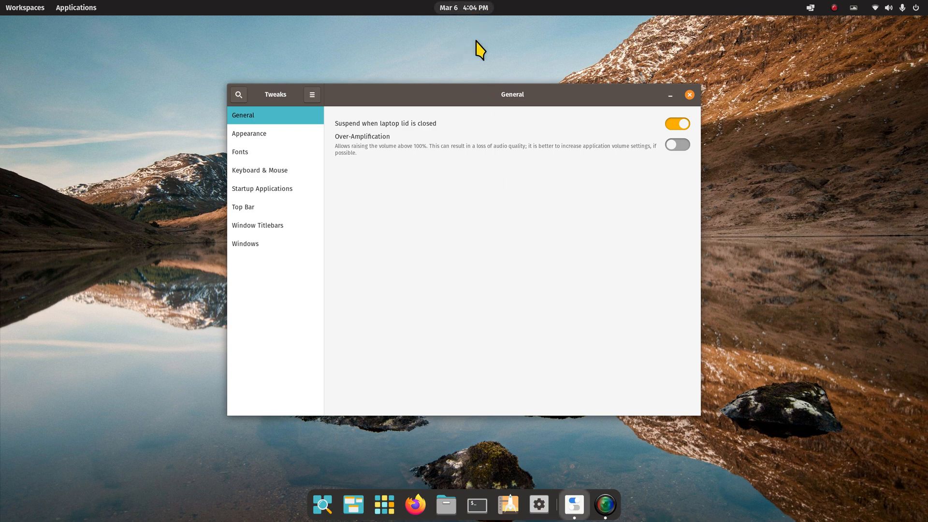
{"action": "mouse_move", "coordinate": [483, 190]}
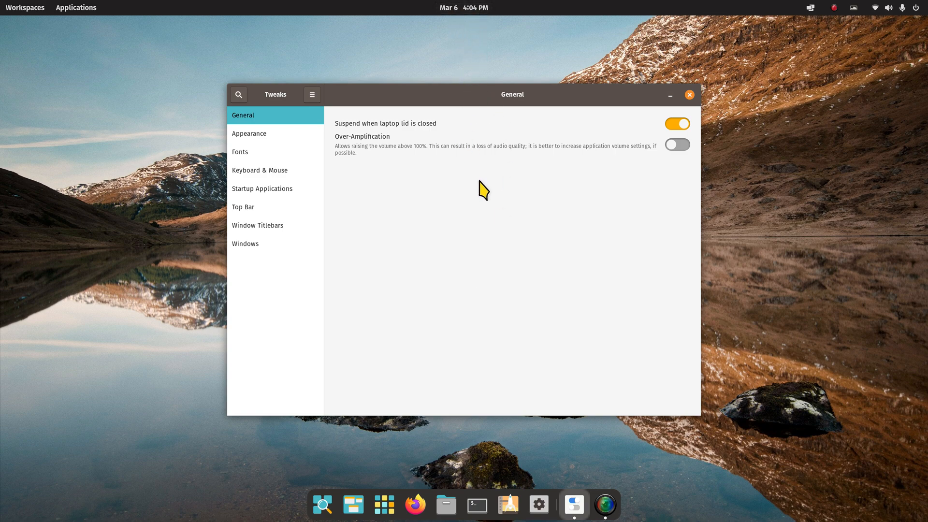
{"action": "mouse_move", "coordinate": [492, 228]}
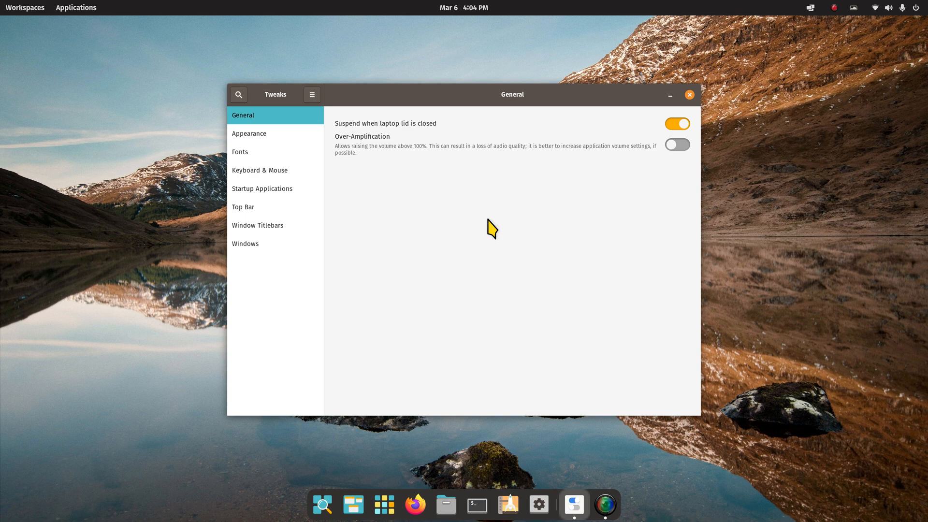
{"action": "mouse_move", "coordinate": [494, 267]}
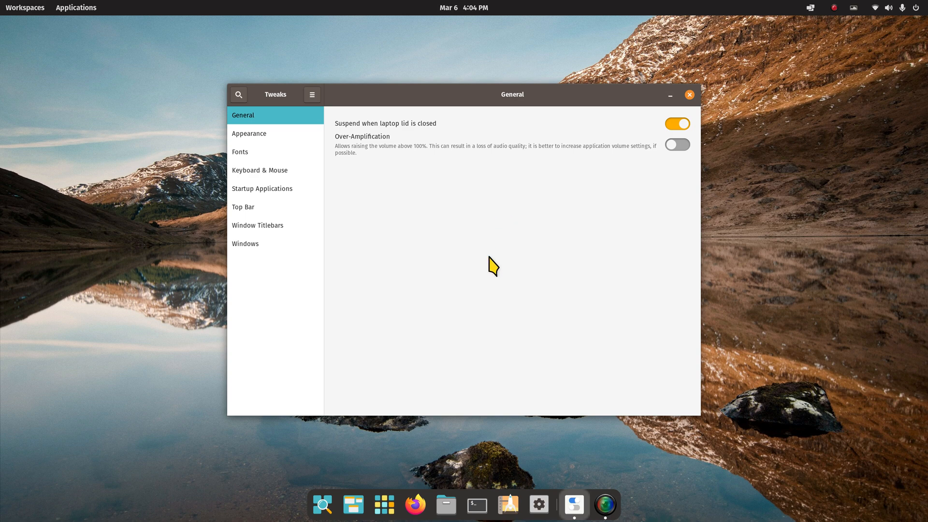
{"action": "mouse_move", "coordinate": [308, 252]}
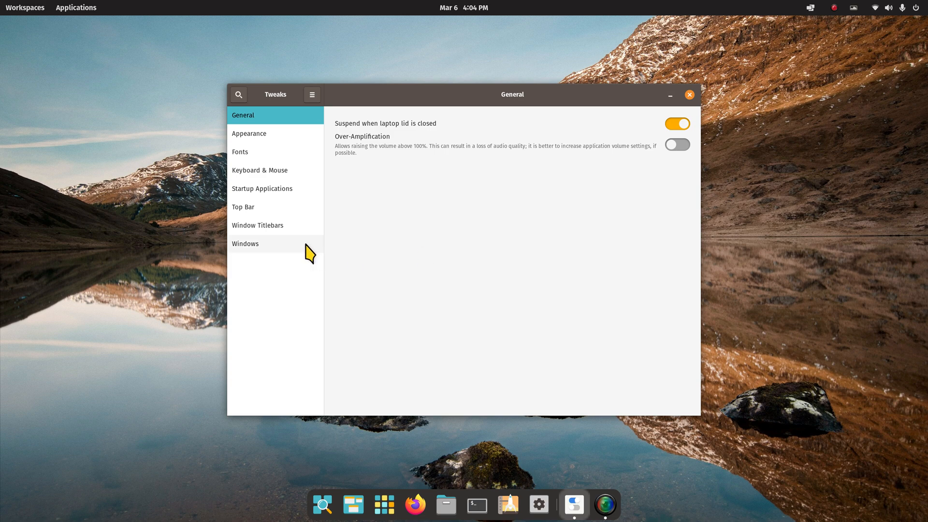
Set Window Titlebars button placement to Left, close Tweaks, and open Files at Home
{"action": "left_click", "coordinate": [258, 225]}
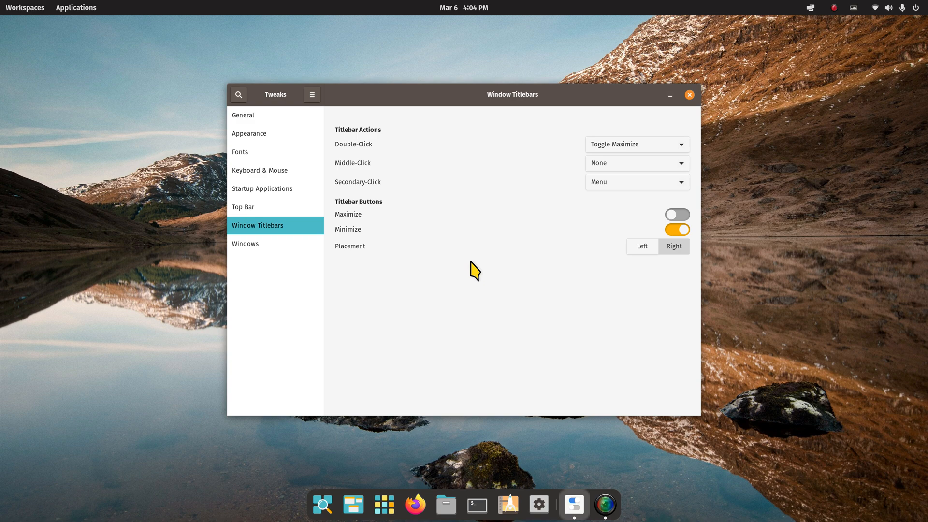
{"action": "left_click", "coordinate": [642, 246]}
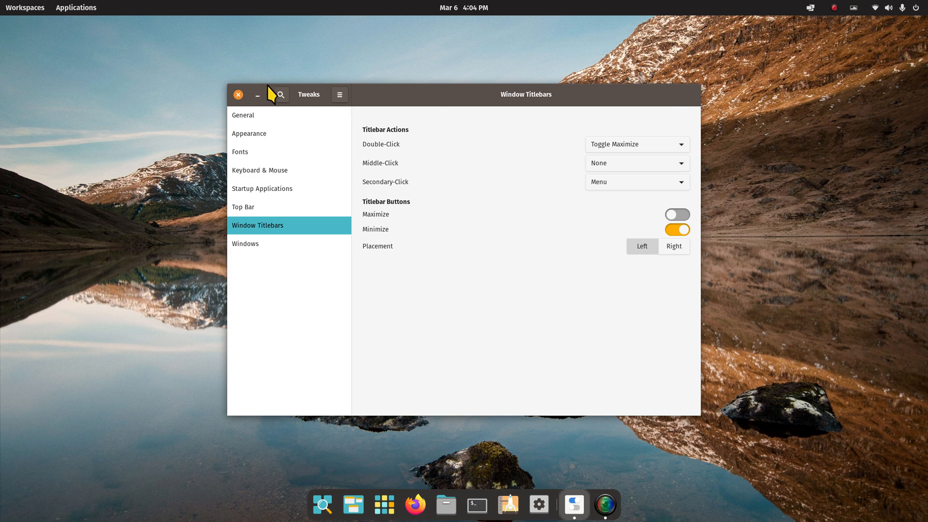
{"action": "left_click", "coordinate": [238, 95]}
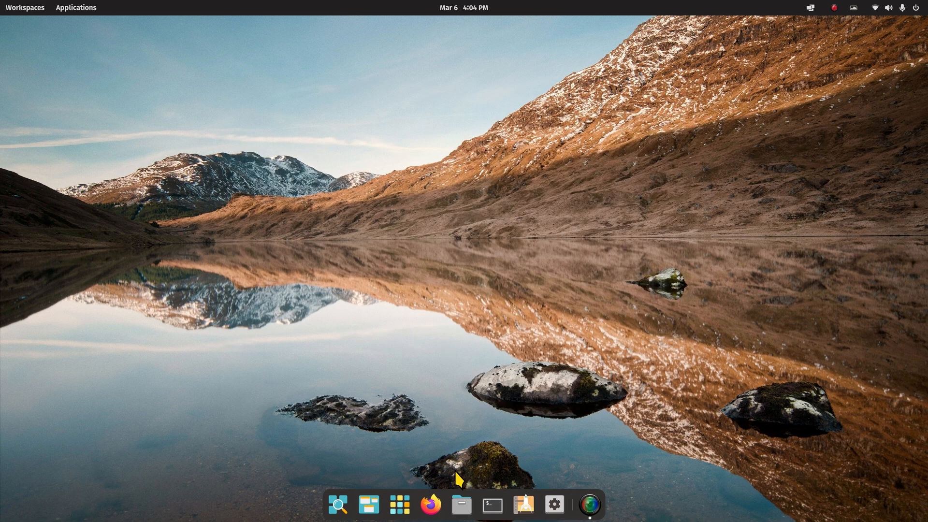
{"action": "left_click", "coordinate": [461, 504]}
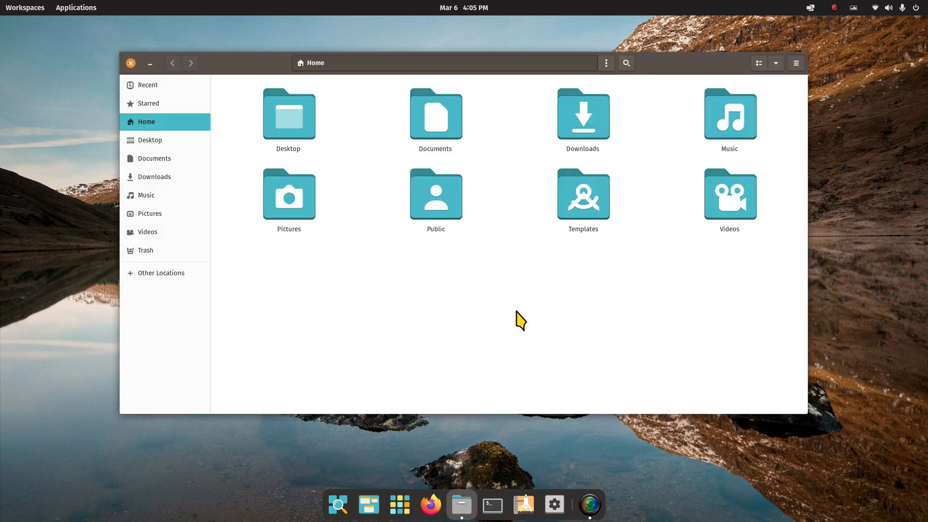
{"action": "mouse_move", "coordinate": [521, 332]}
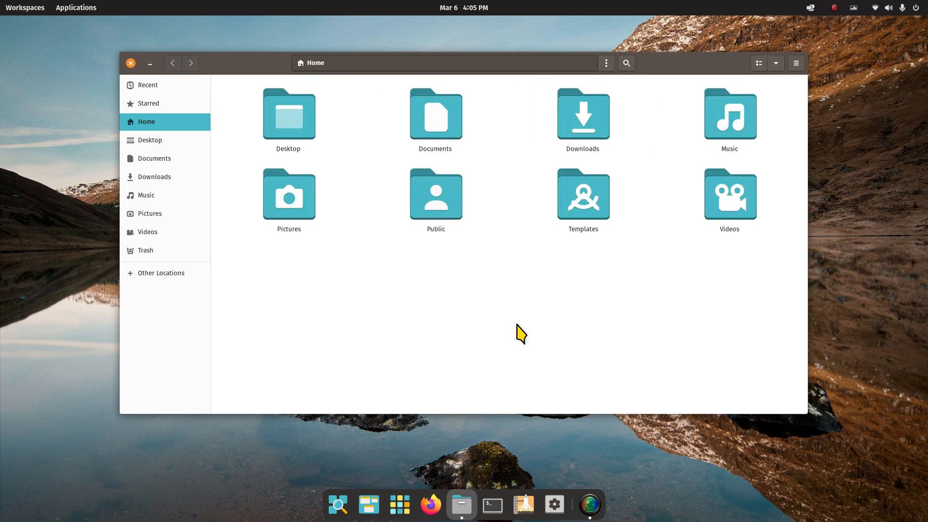
{"action": "mouse_move", "coordinate": [344, 196]}
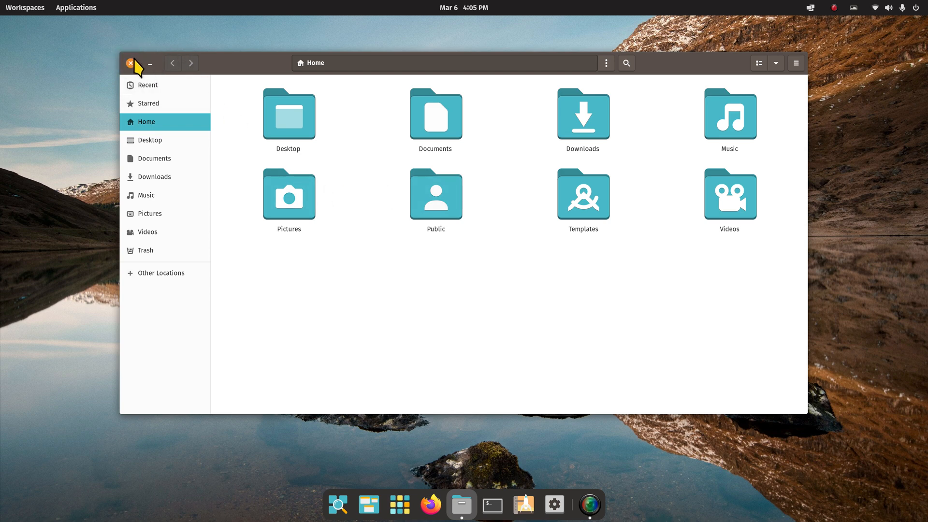
{"action": "mouse_move", "coordinate": [789, 82]}
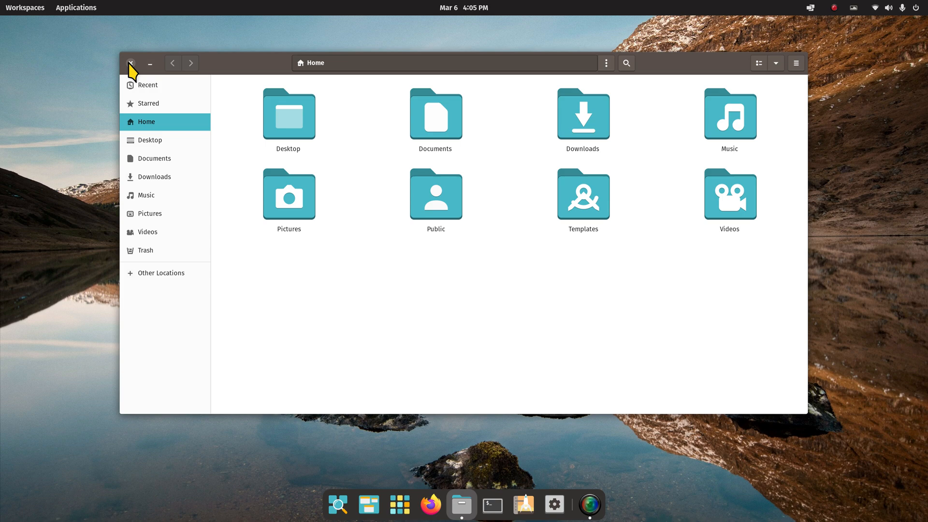
Close the Files window to return to Tweaks' Window Titlebars page
{"action": "left_click", "coordinate": [75, 7]}
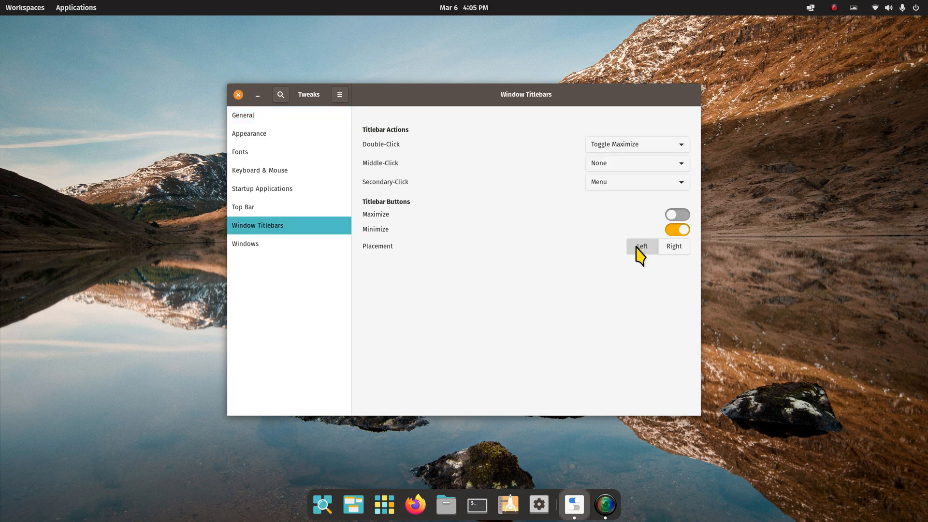
Move titlebar buttons back to the right and enable the Maximize and Minimize buttons
{"action": "left_click", "coordinate": [674, 246]}
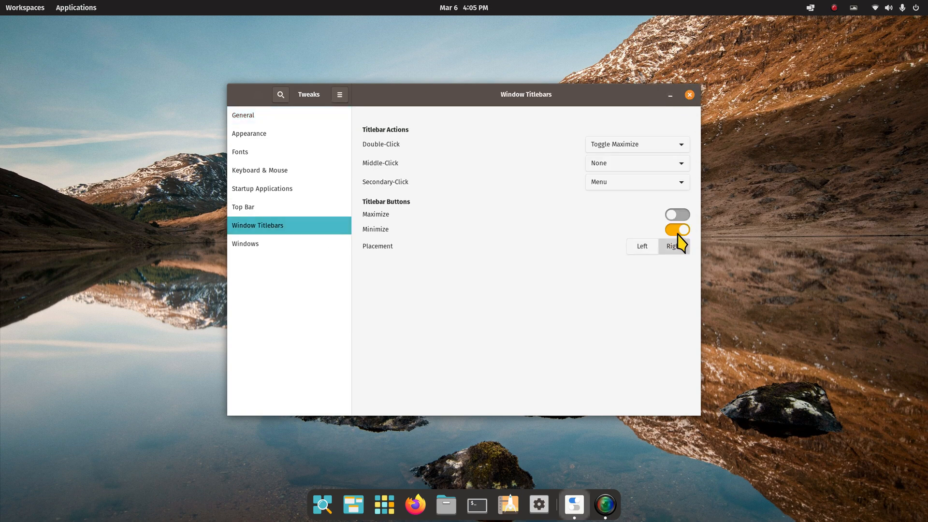
{"action": "left_click", "coordinate": [677, 230]}
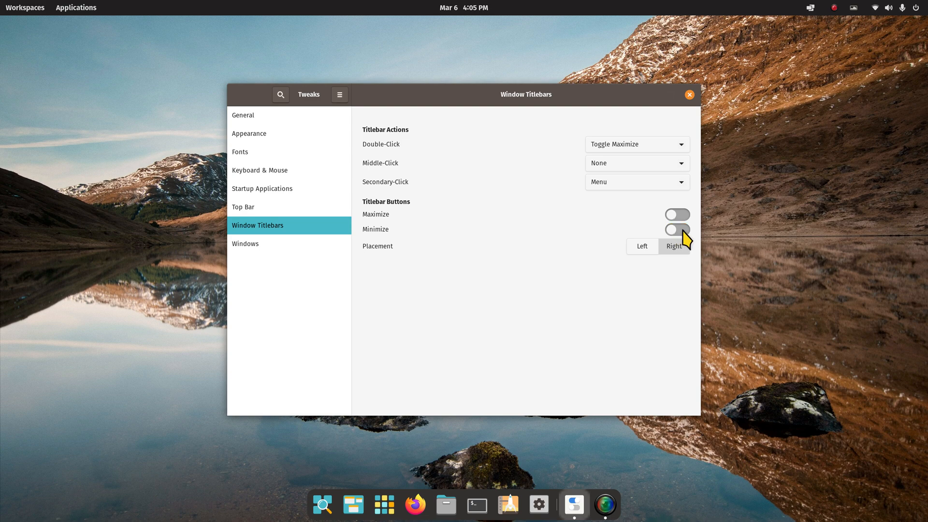
{"action": "left_click", "coordinate": [676, 214]}
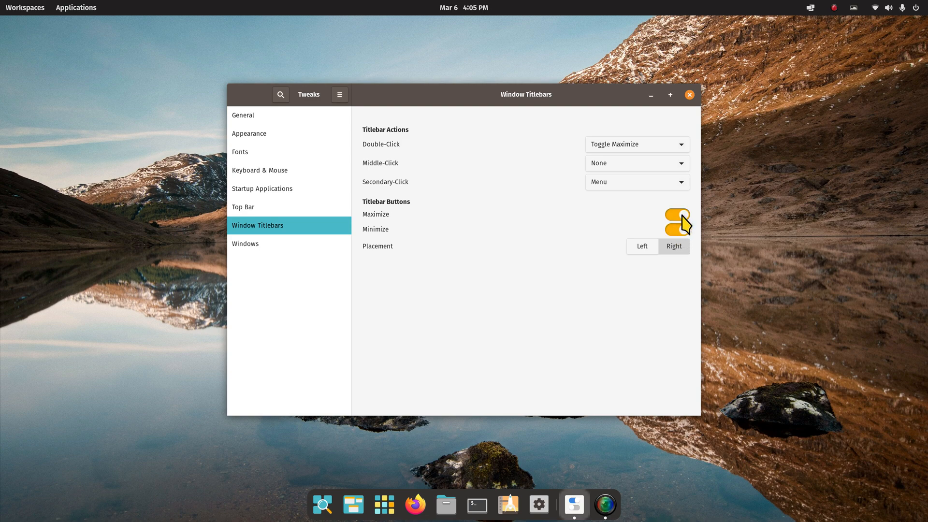
{"action": "left_click", "coordinate": [677, 230]}
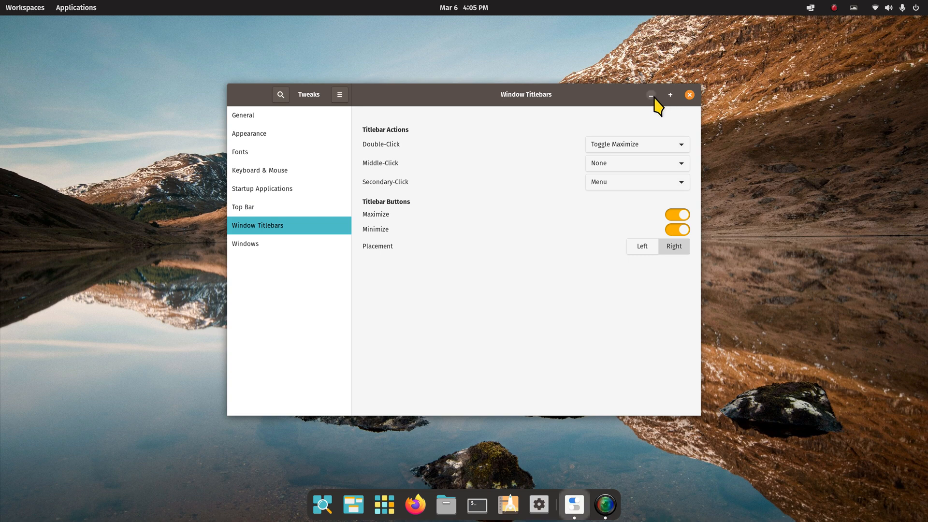
{"action": "mouse_move", "coordinate": [617, 102]}
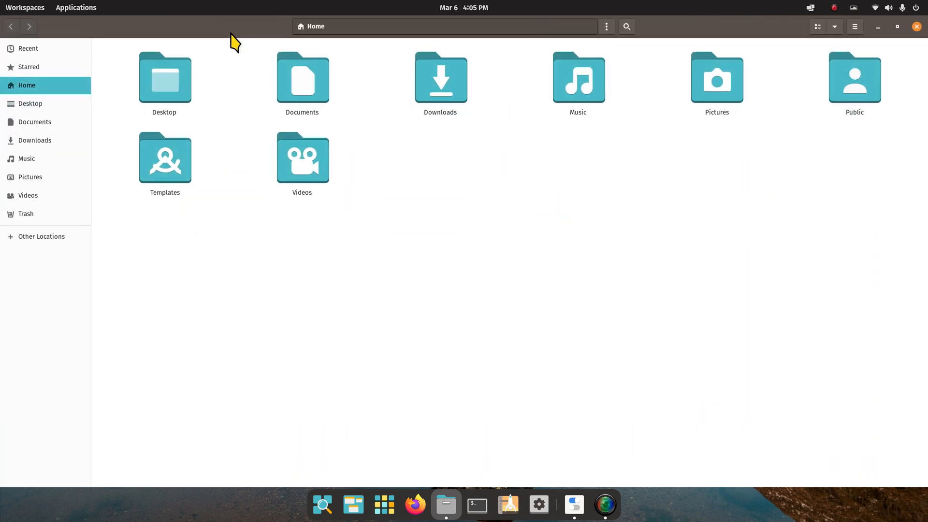
{"action": "mouse_move", "coordinate": [246, 80]}
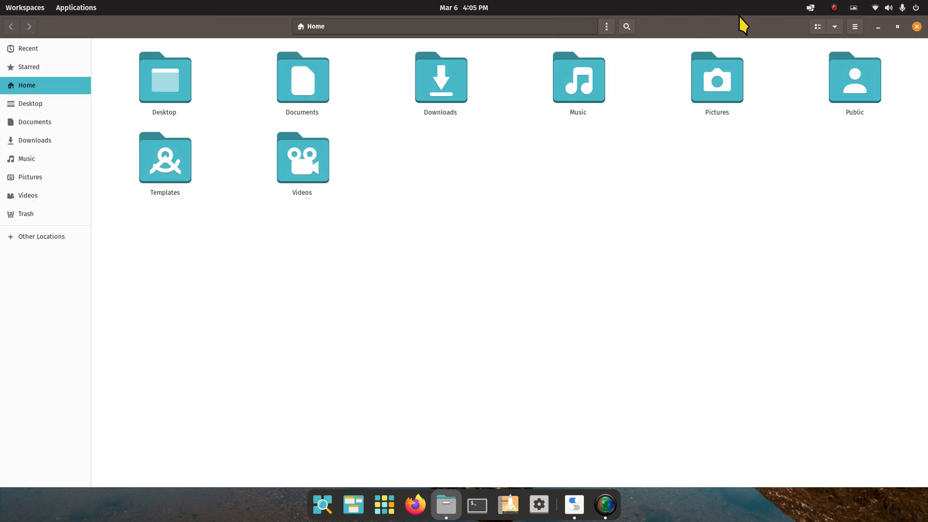
{"action": "mouse_move", "coordinate": [911, 25]}
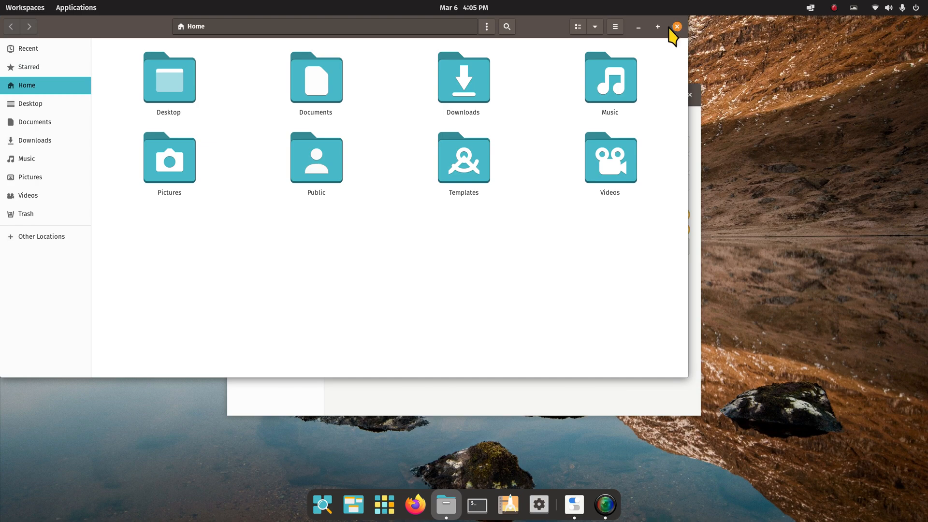
Restore the full-screen Files window to a smaller size and drag it toward the screen centre
{"action": "left_click", "coordinate": [657, 27]}
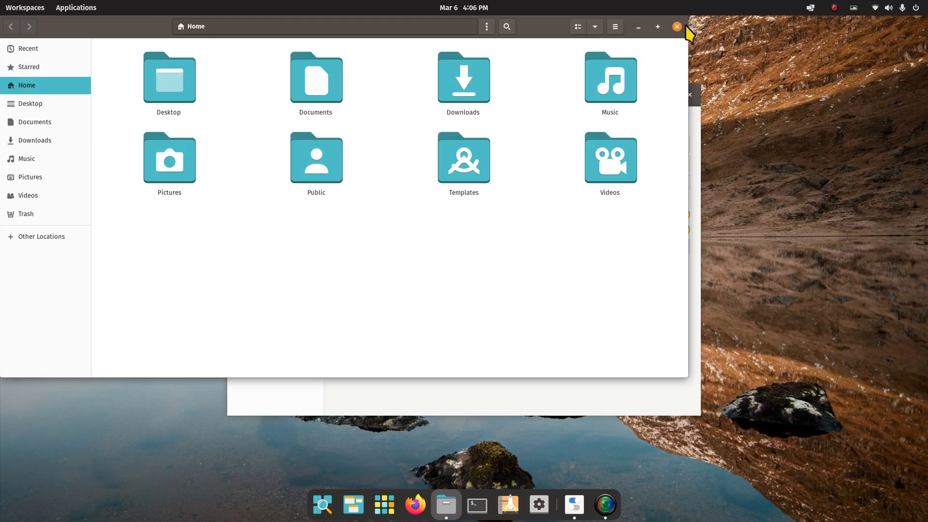
{"action": "left_click_drag", "start_coordinate": [687, 32], "coordinate": [647, 89]}
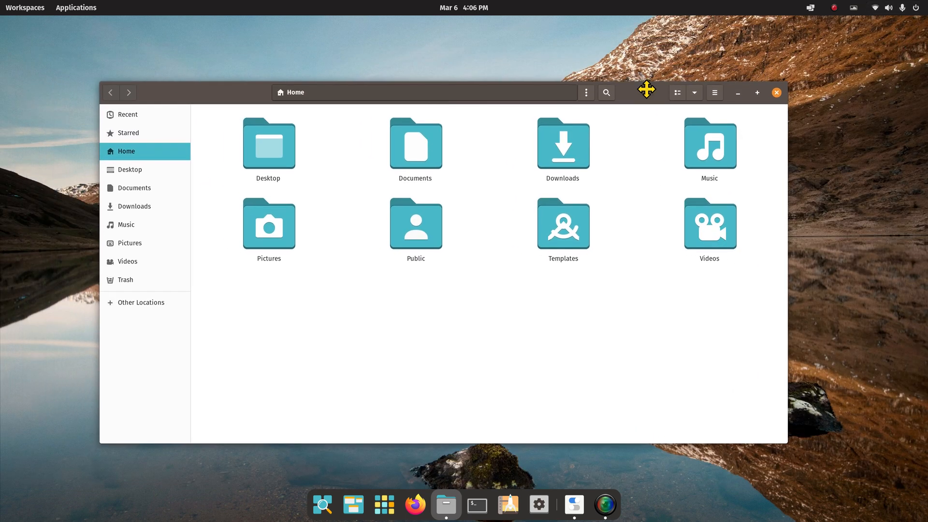
{"action": "left_click_drag", "start_coordinate": [647, 89], "coordinate": [765, 105]}
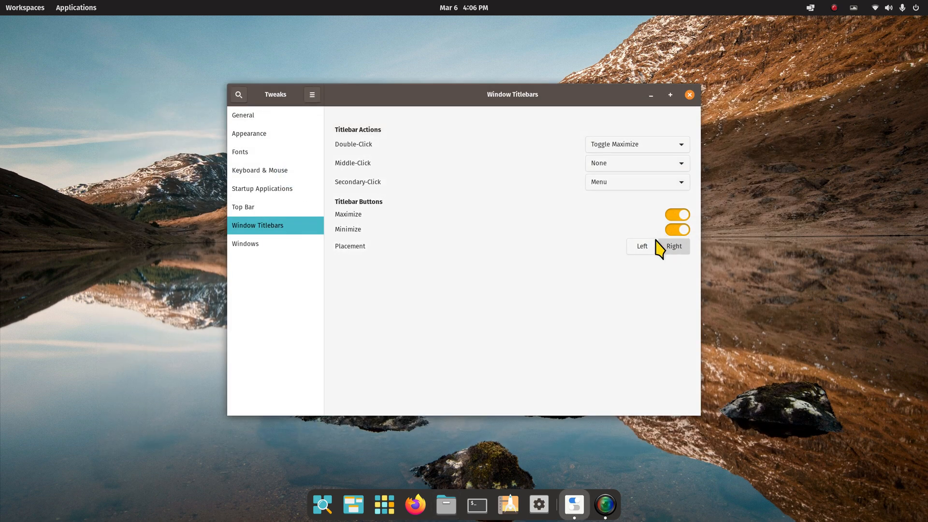
On the Top Bar page, enable Weekday, toggle Seconds on and off, and check the calendar panel
{"action": "left_click", "coordinate": [243, 206]}
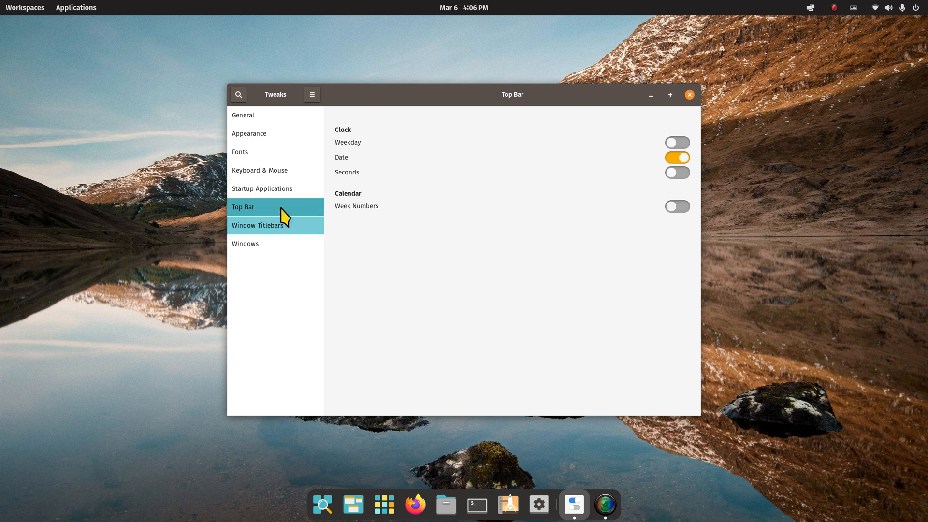
{"action": "left_click", "coordinate": [464, 7]}
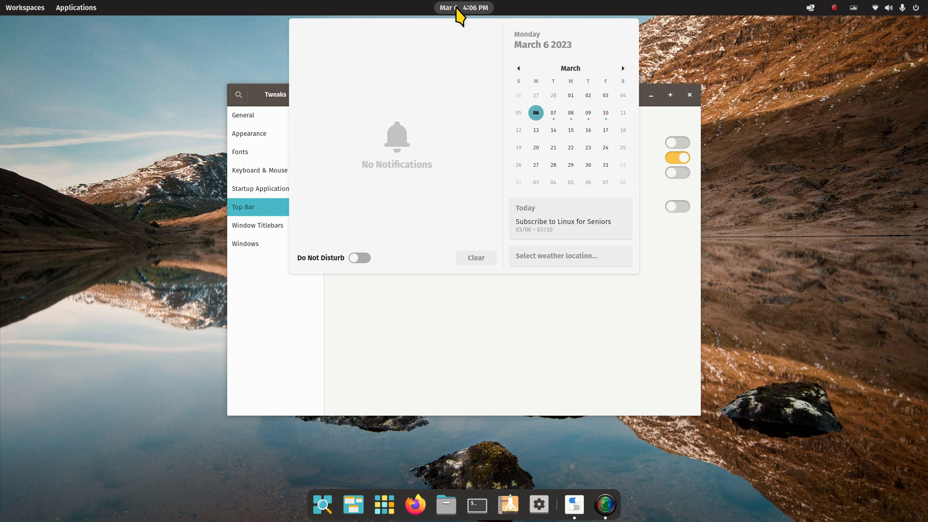
{"action": "mouse_move", "coordinate": [461, 17]}
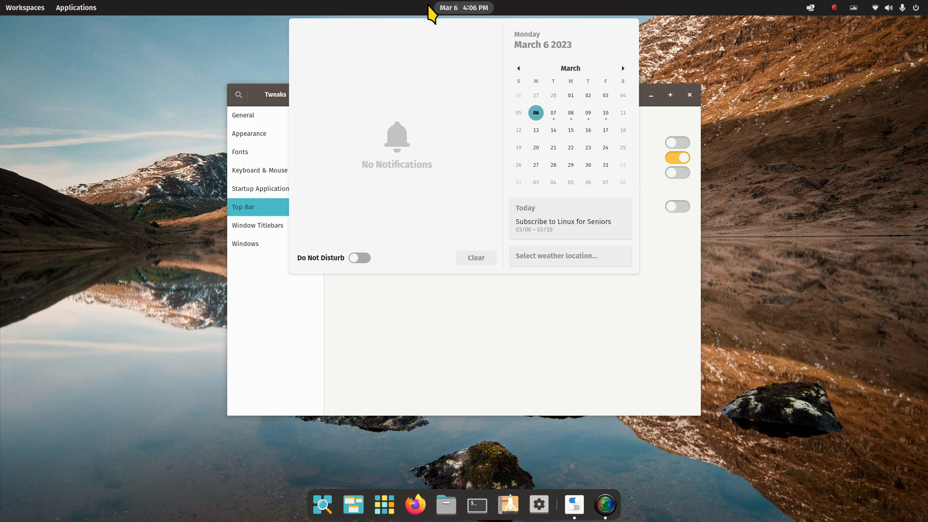
{"action": "mouse_move", "coordinate": [516, 97]}
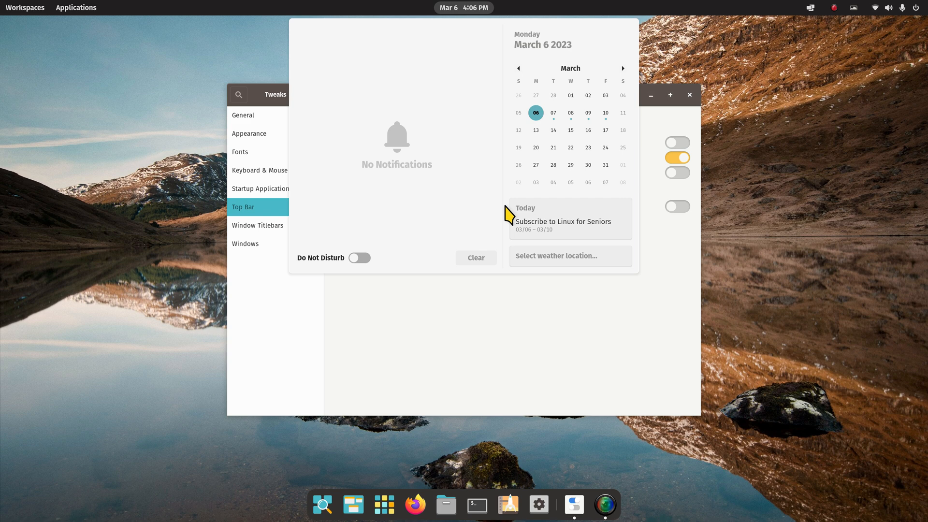
{"action": "mouse_move", "coordinate": [520, 177]}
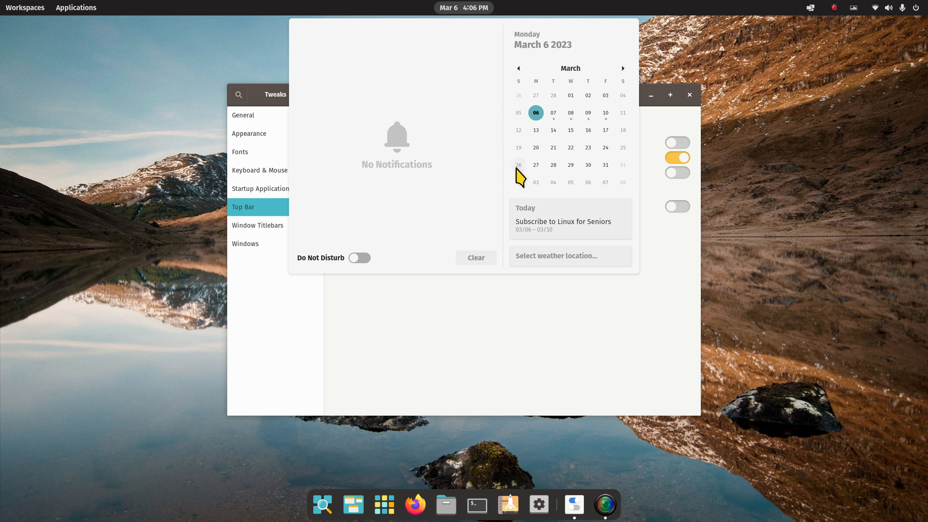
{"action": "mouse_move", "coordinate": [538, 126]}
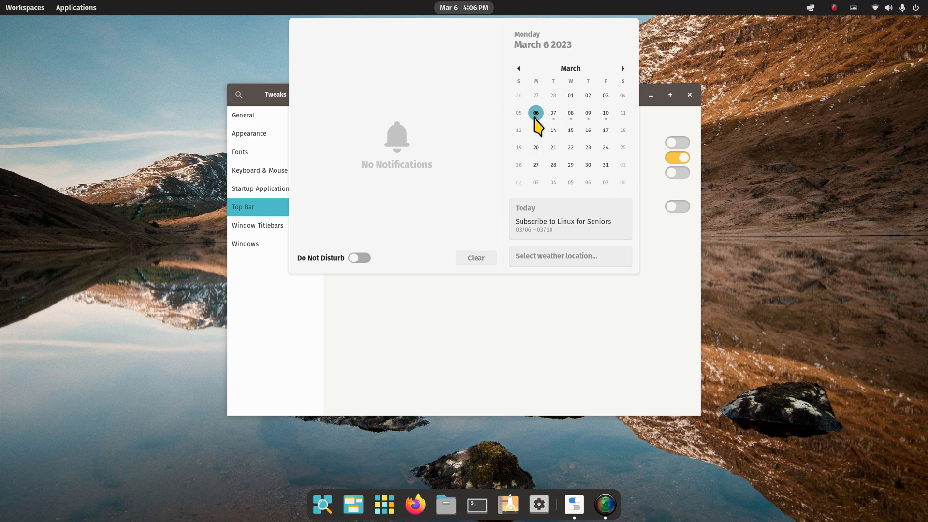
{"action": "mouse_move", "coordinate": [516, 90]}
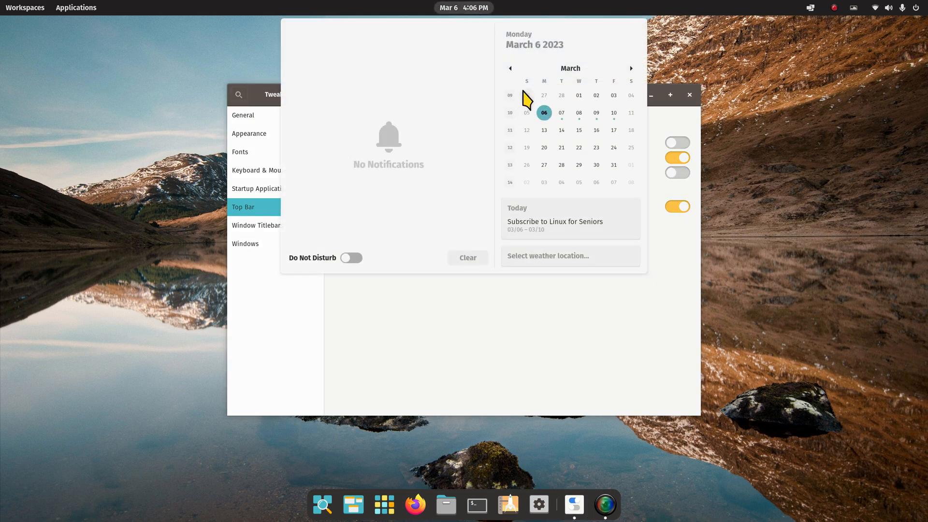
{"action": "mouse_move", "coordinate": [519, 122]}
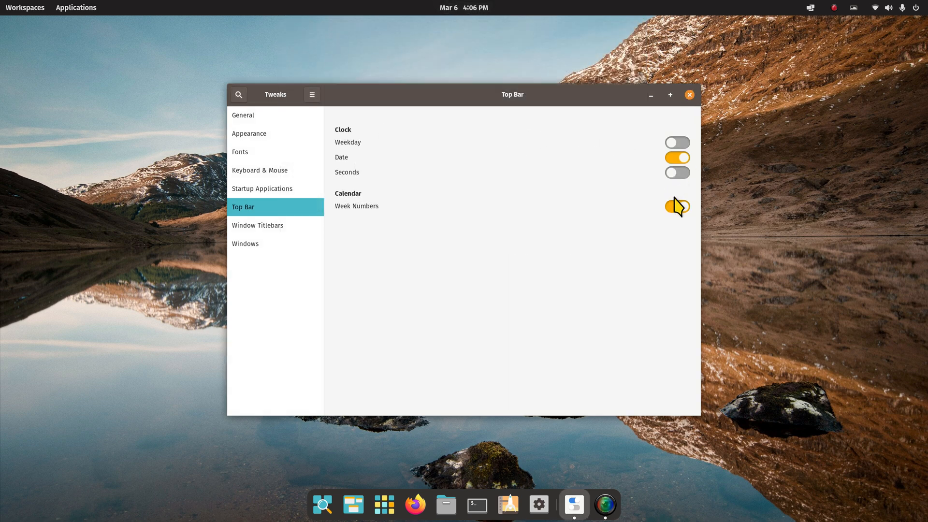
{"action": "left_click", "coordinate": [677, 205]}
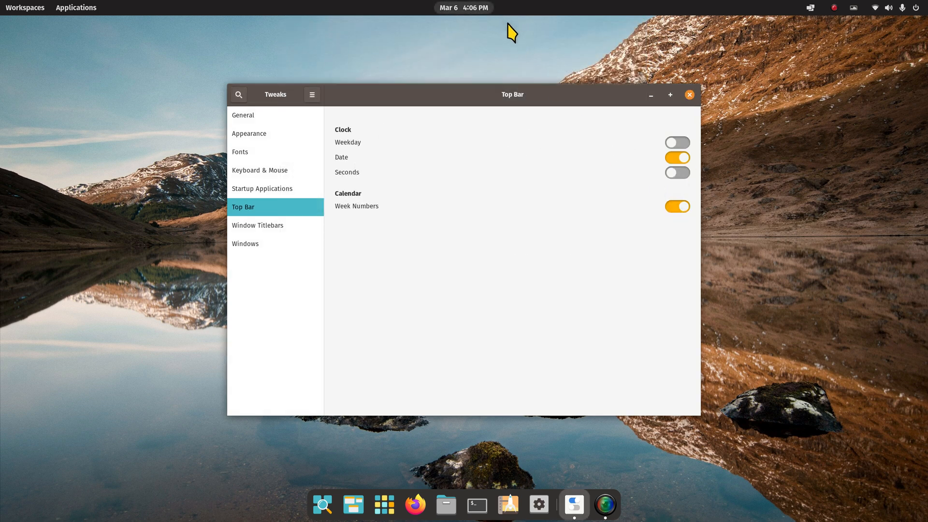
{"action": "left_click", "coordinate": [677, 172]}
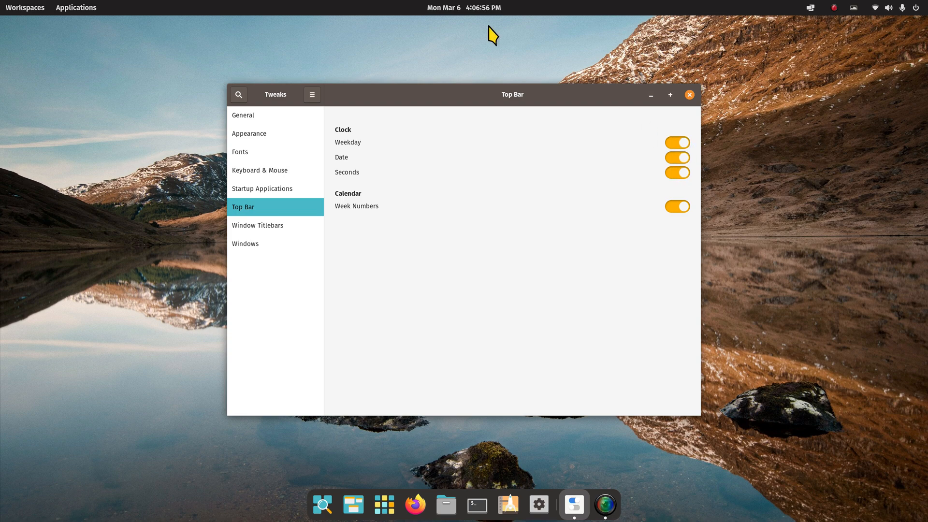
{"action": "mouse_move", "coordinate": [638, 144]}
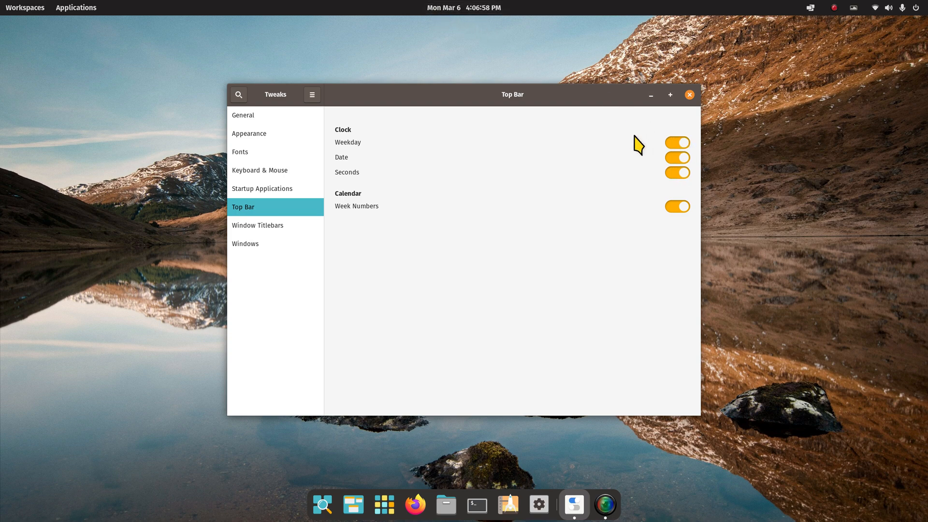
{"action": "mouse_move", "coordinate": [488, 44]}
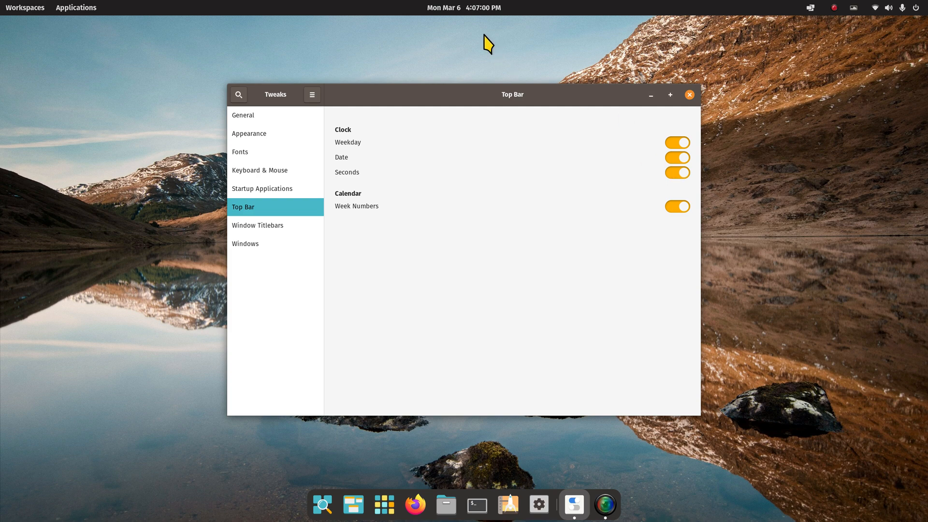
{"action": "mouse_move", "coordinate": [646, 176]}
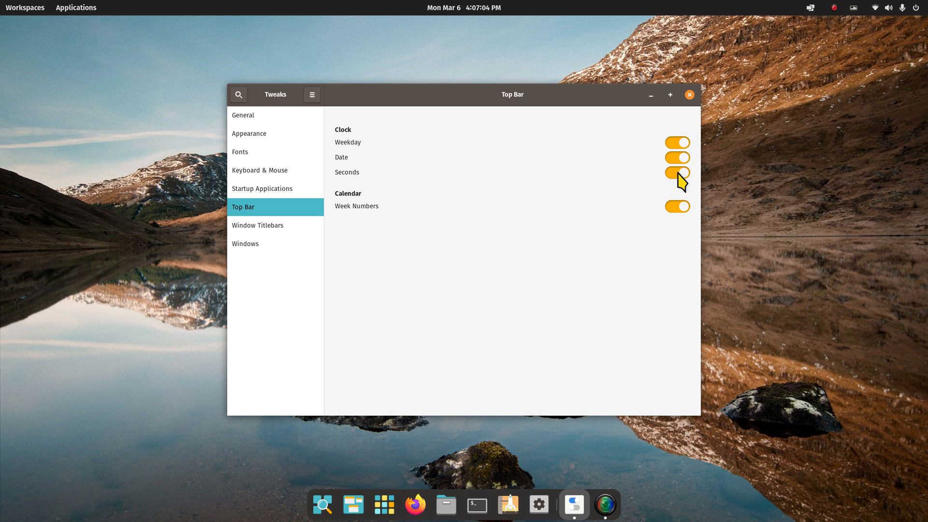
{"action": "left_click", "coordinate": [677, 172]}
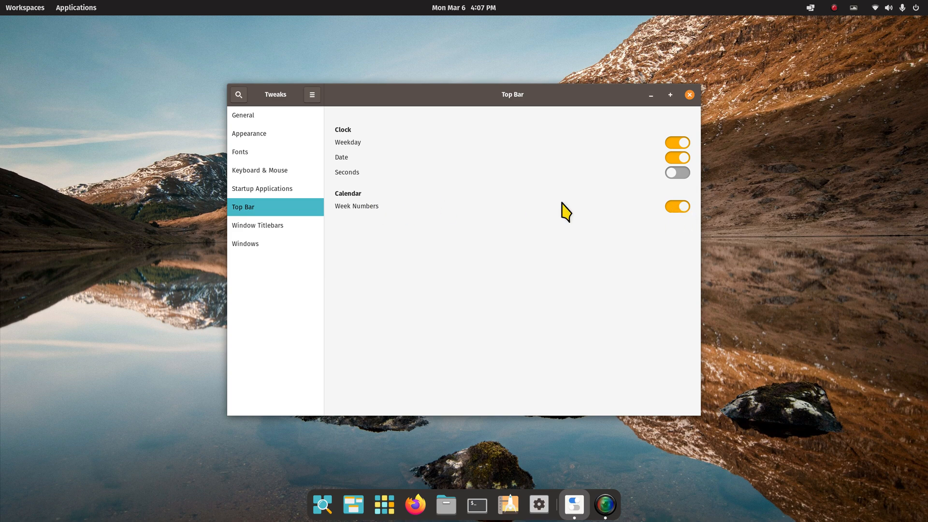
{"action": "mouse_move", "coordinate": [500, 32]}
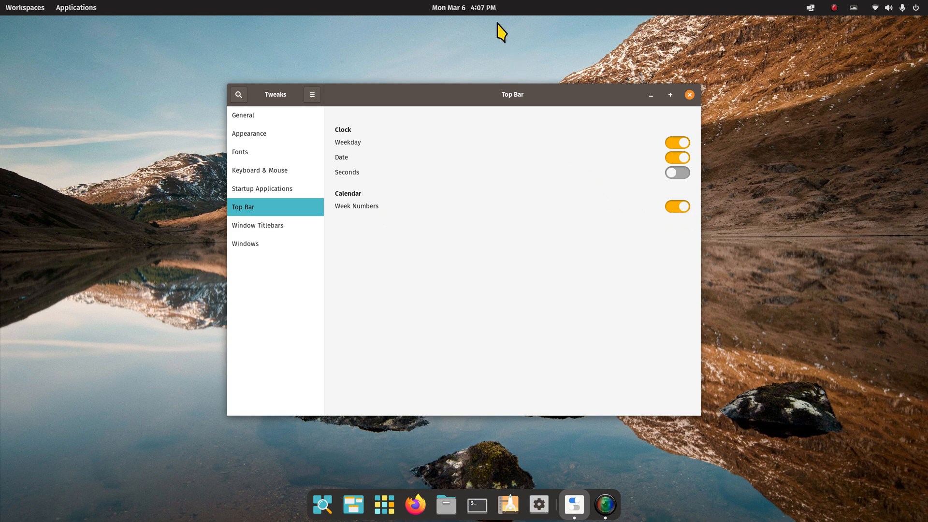
{"action": "left_click", "coordinate": [464, 7]}
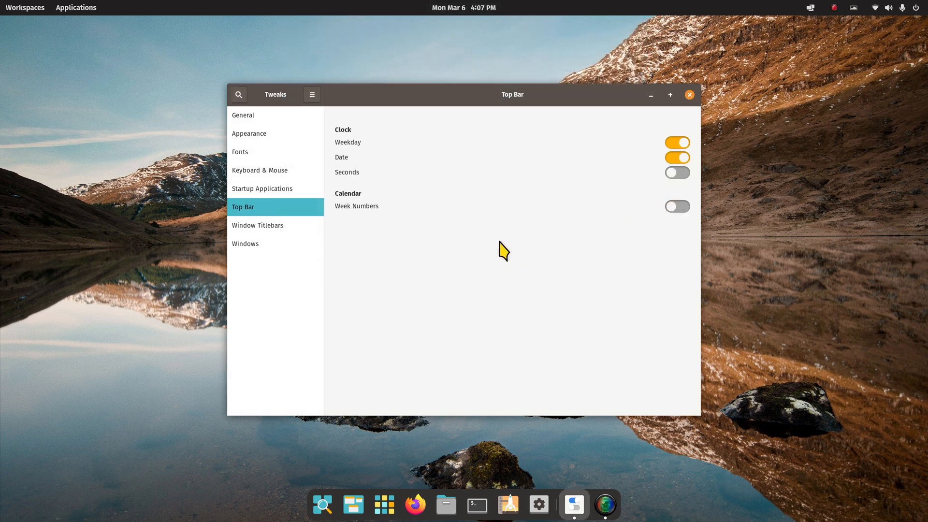
{"action": "mouse_move", "coordinate": [262, 205]}
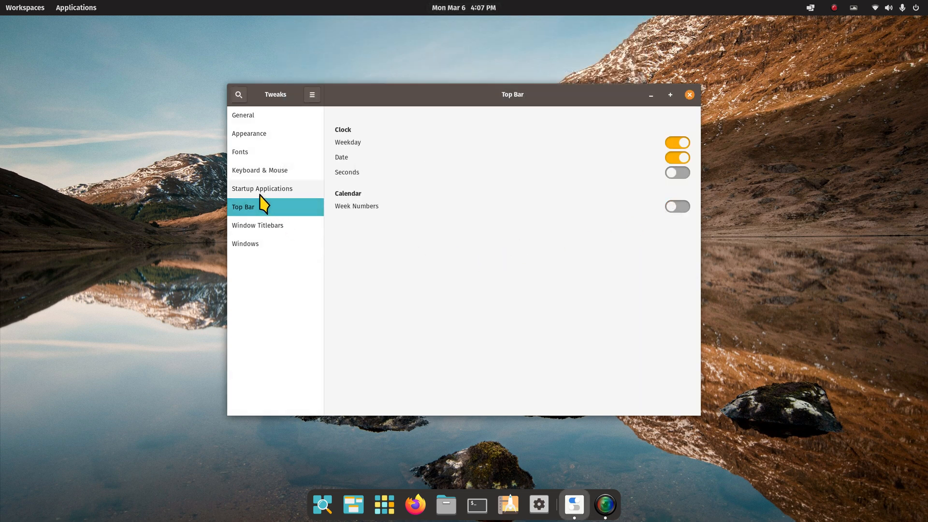
Show Startup Applications, then open Variety's preferences from its top-bar menu and close them
{"action": "left_click", "coordinate": [262, 188]}
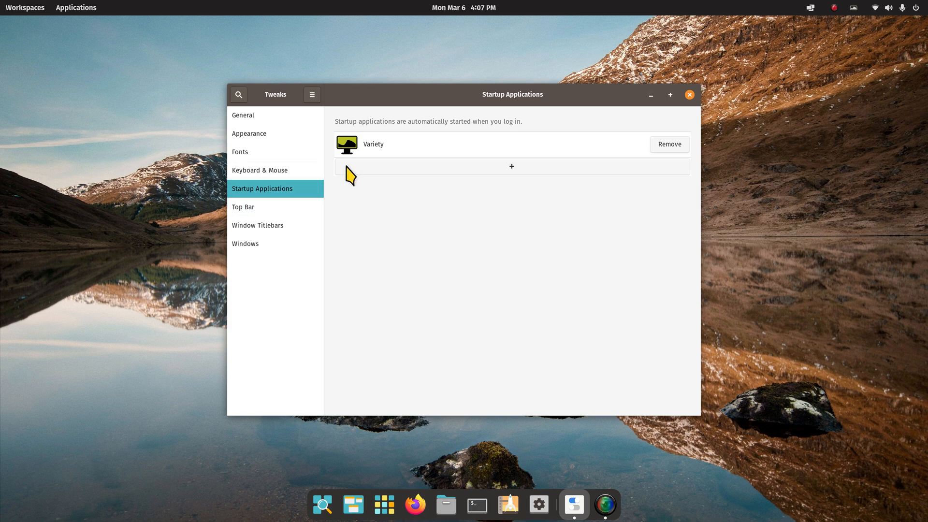
{"action": "mouse_move", "coordinate": [833, 38]}
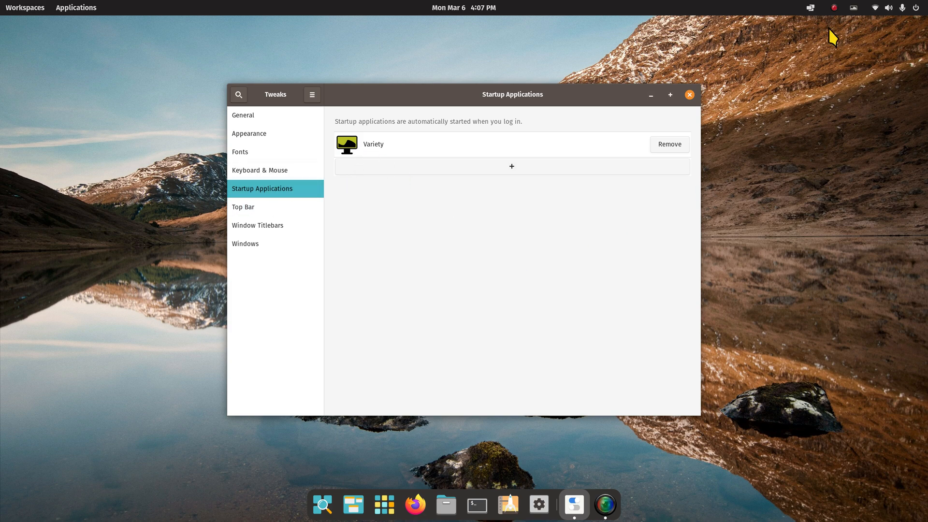
{"action": "left_click", "coordinate": [853, 7]}
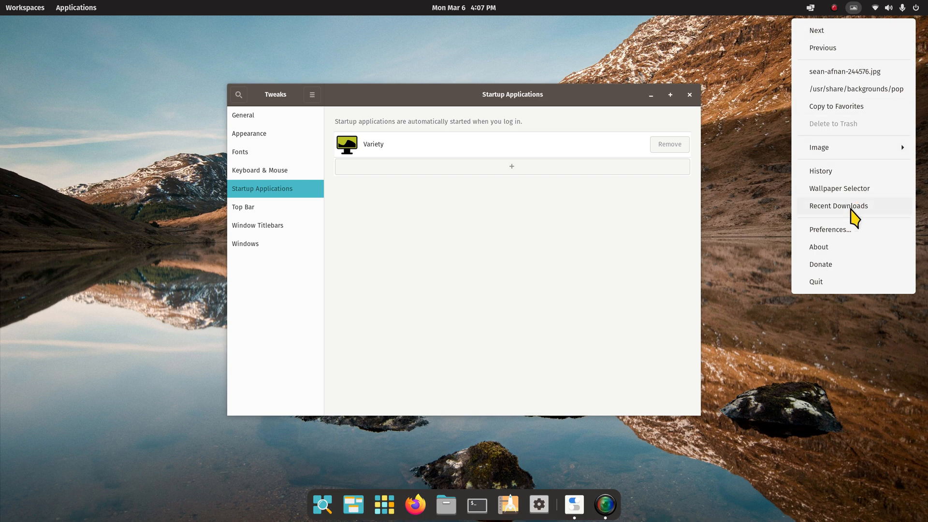
{"action": "left_click", "coordinate": [831, 229]}
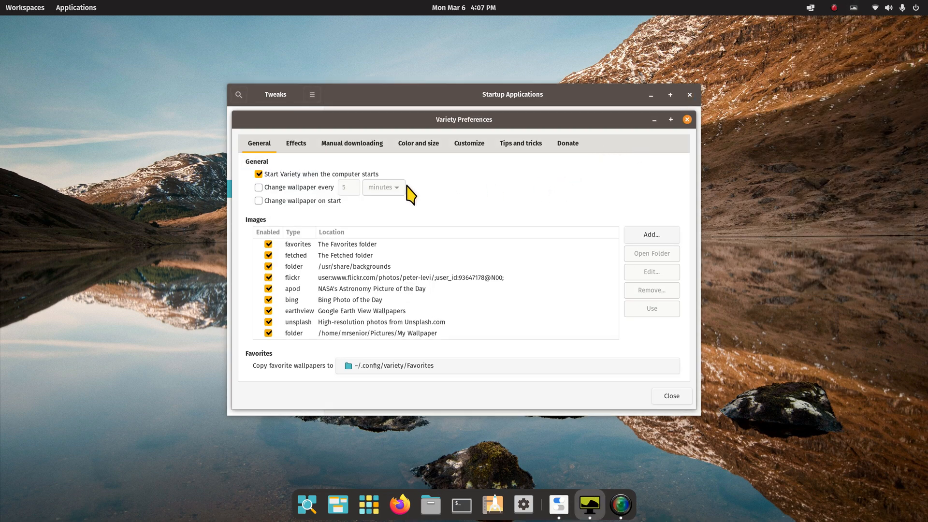
{"action": "mouse_move", "coordinate": [688, 120]}
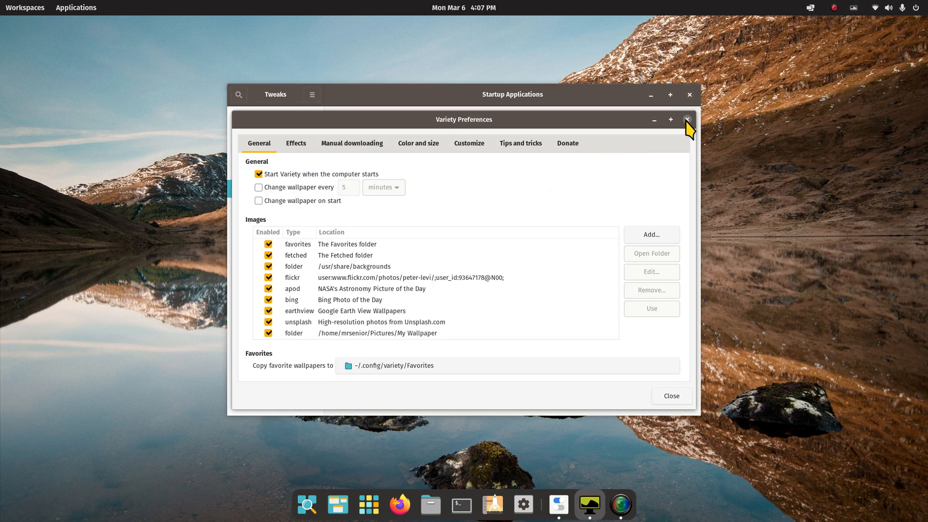
{"action": "left_click", "coordinate": [688, 119]}
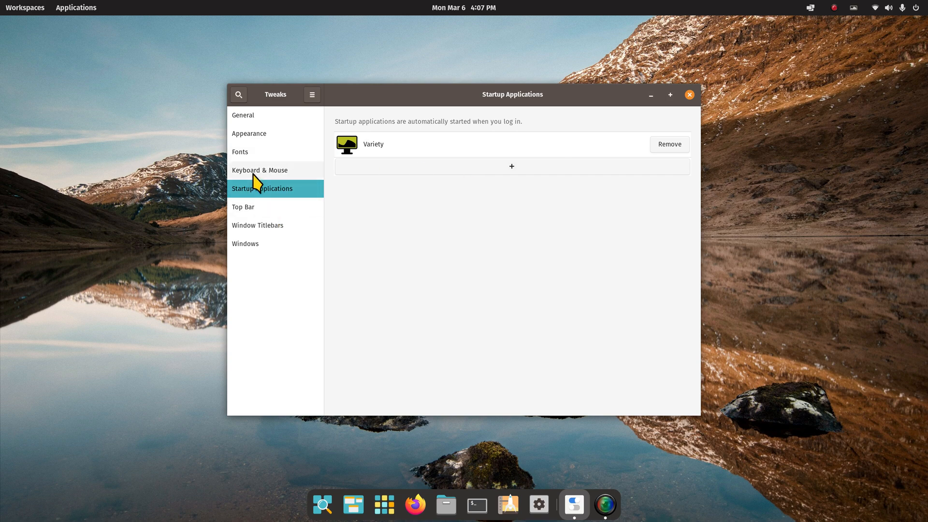
Browse the Keyboard & Mouse and Fonts pages before settling on Appearance
{"action": "left_click", "coordinate": [259, 170]}
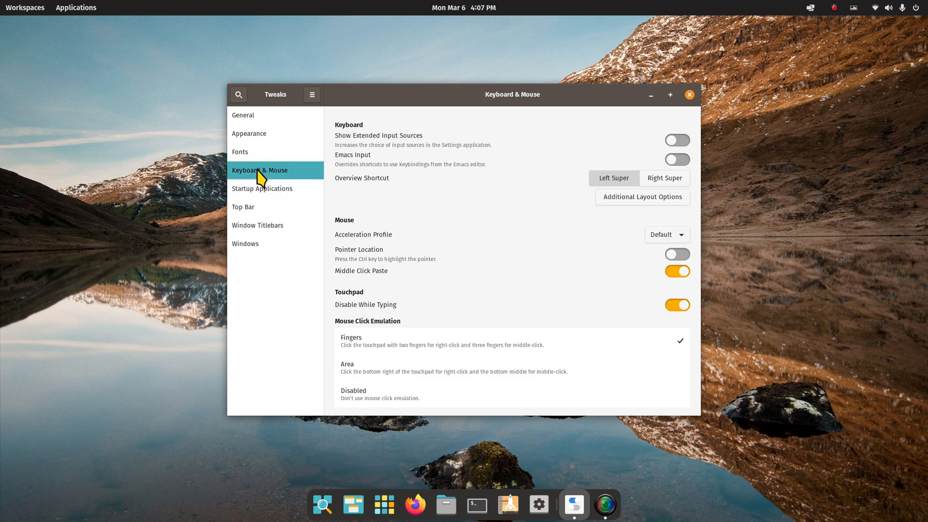
{"action": "left_click", "coordinate": [241, 152]}
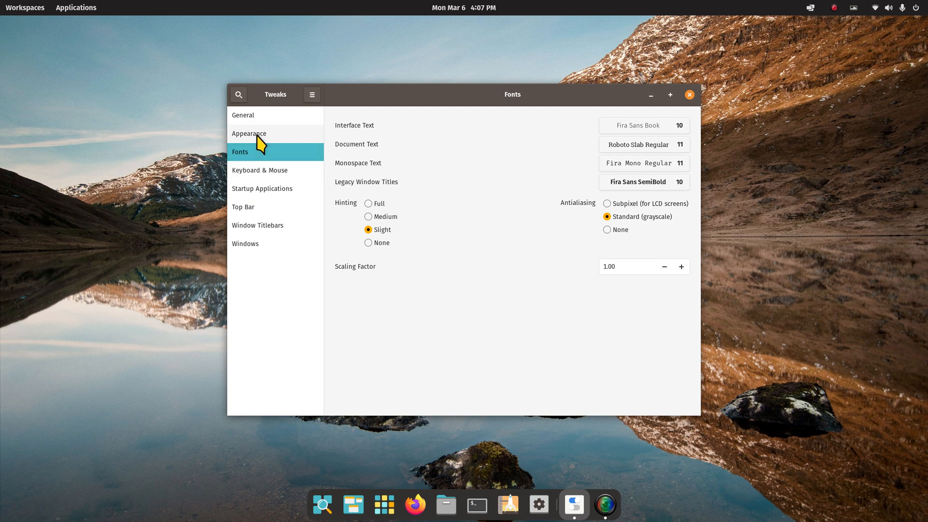
{"action": "left_click", "coordinate": [249, 133]}
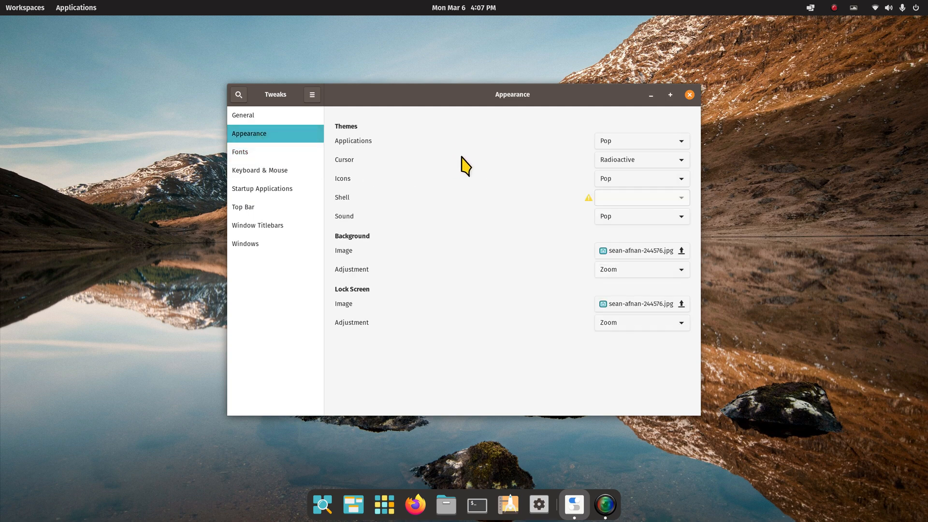
{"action": "mouse_move", "coordinate": [474, 164]}
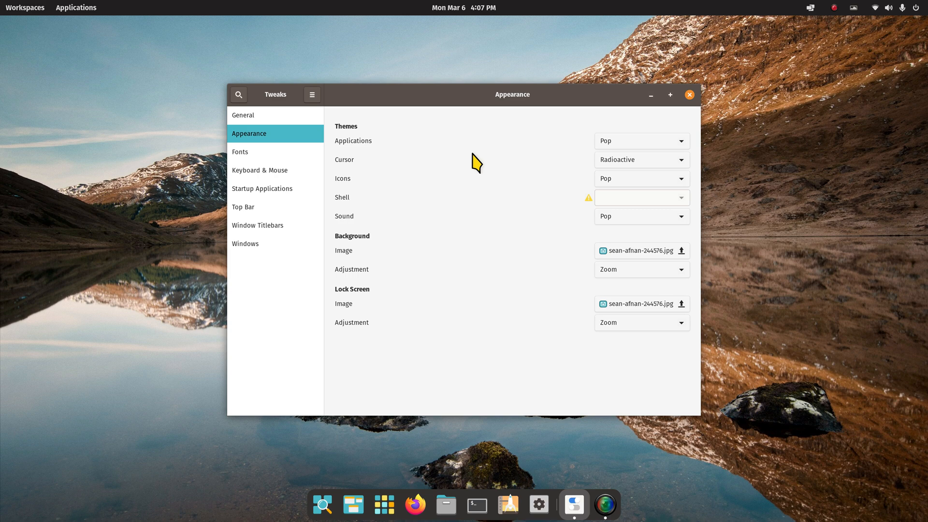
{"action": "mouse_move", "coordinate": [649, 167]}
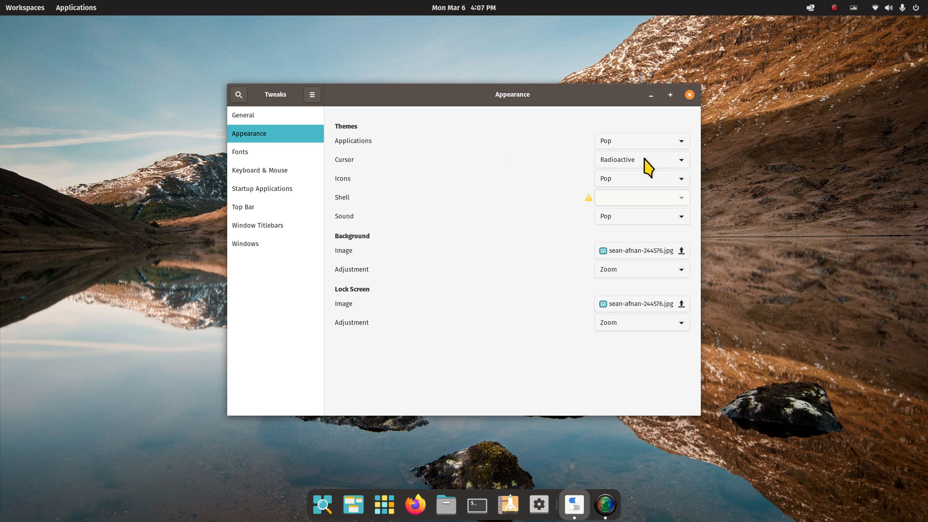
{"action": "left_click", "coordinate": [641, 159]}
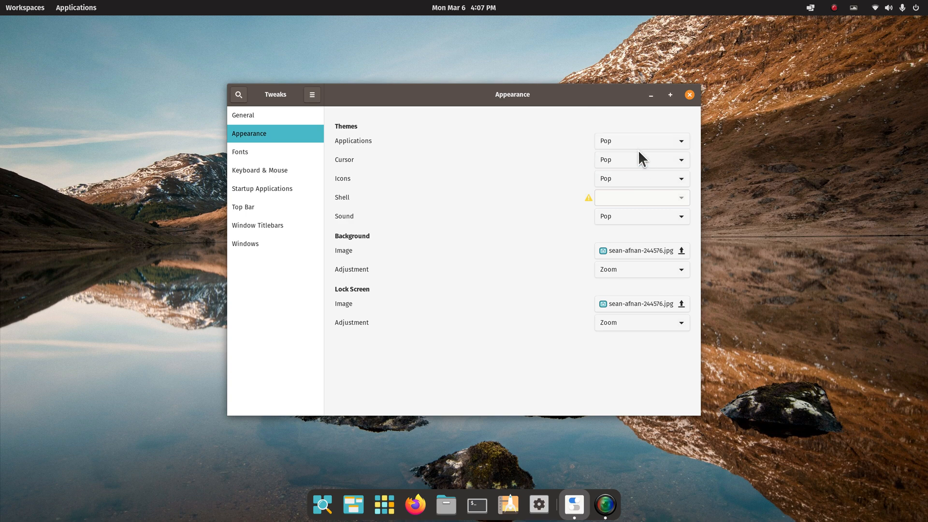
{"action": "left_click", "coordinate": [641, 140]}
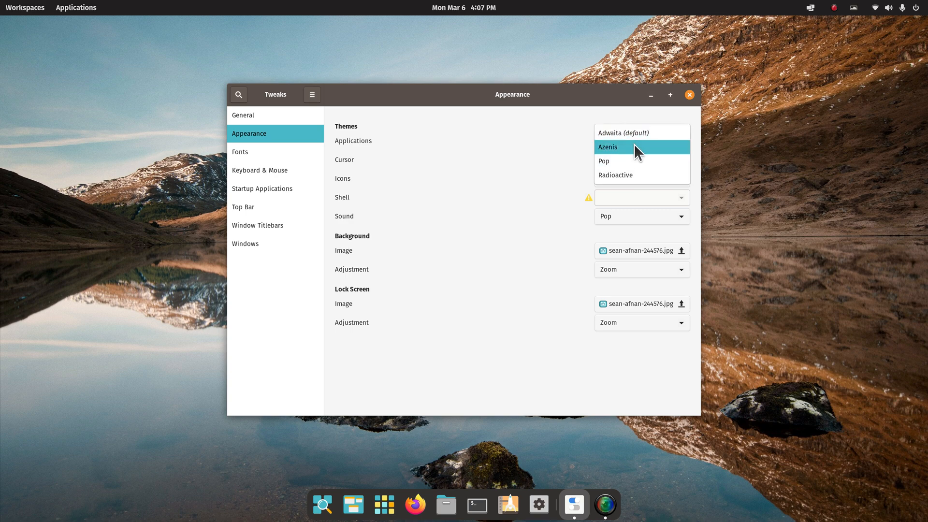
{"action": "left_click", "coordinate": [608, 147]}
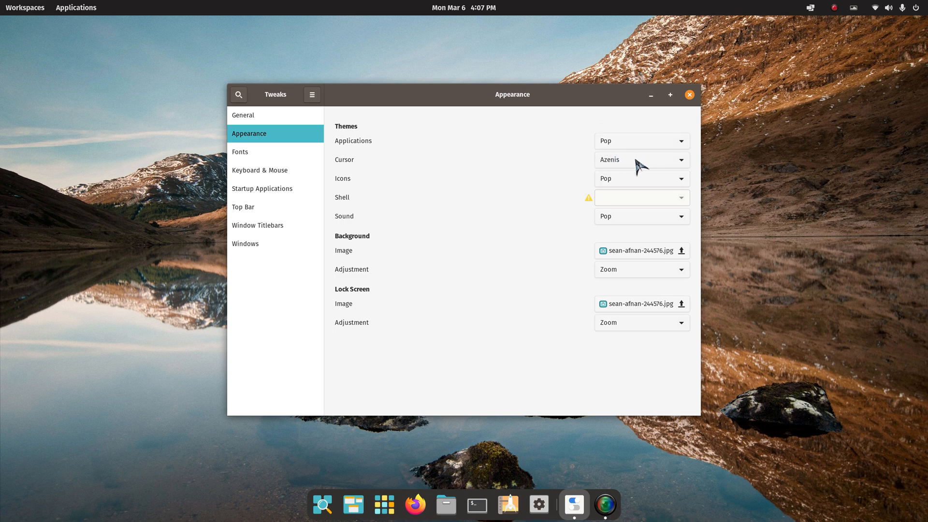
{"action": "left_click", "coordinate": [641, 159]}
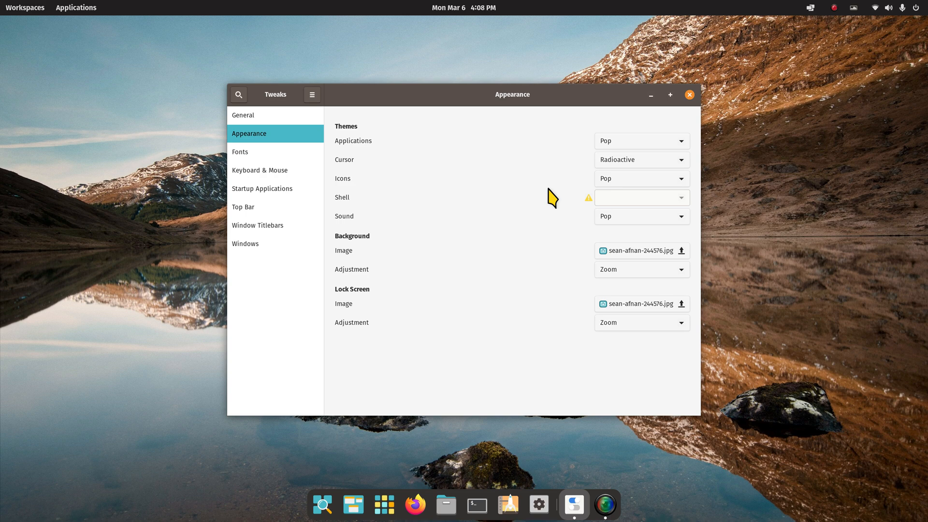
{"action": "mouse_move", "coordinate": [630, 167]}
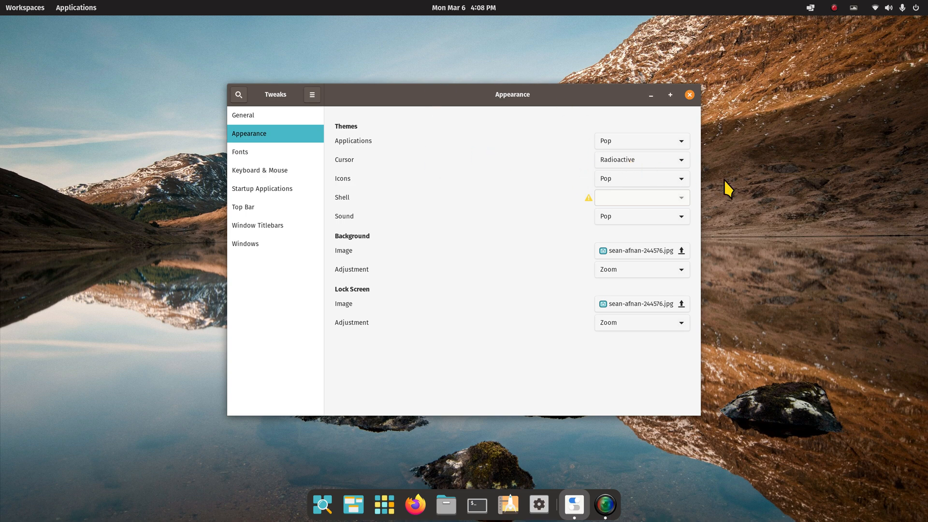
{"action": "mouse_move", "coordinate": [773, 206]}
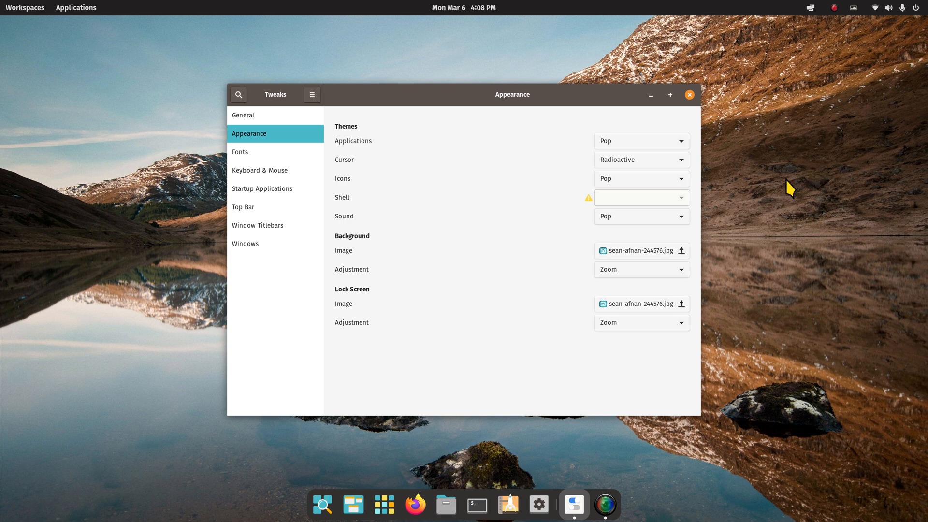
{"action": "mouse_move", "coordinate": [757, 247]}
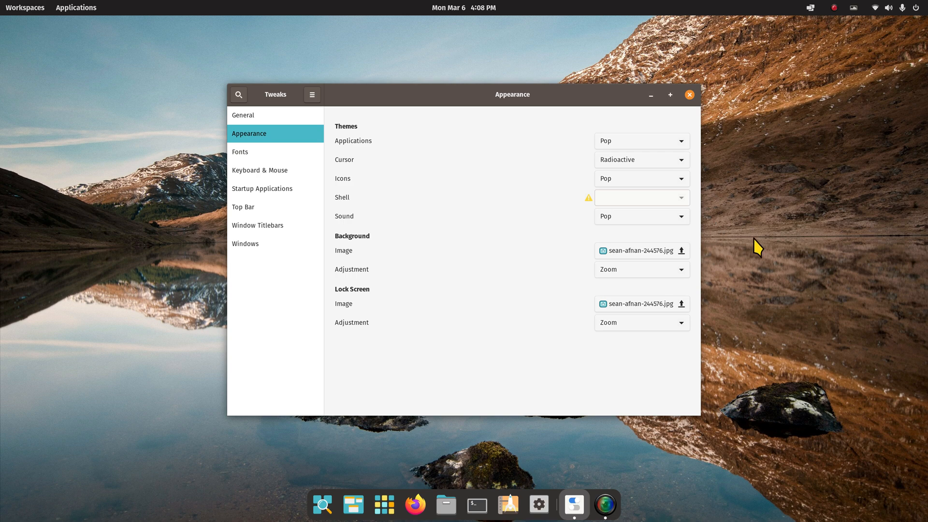
{"action": "mouse_move", "coordinate": [776, 242]}
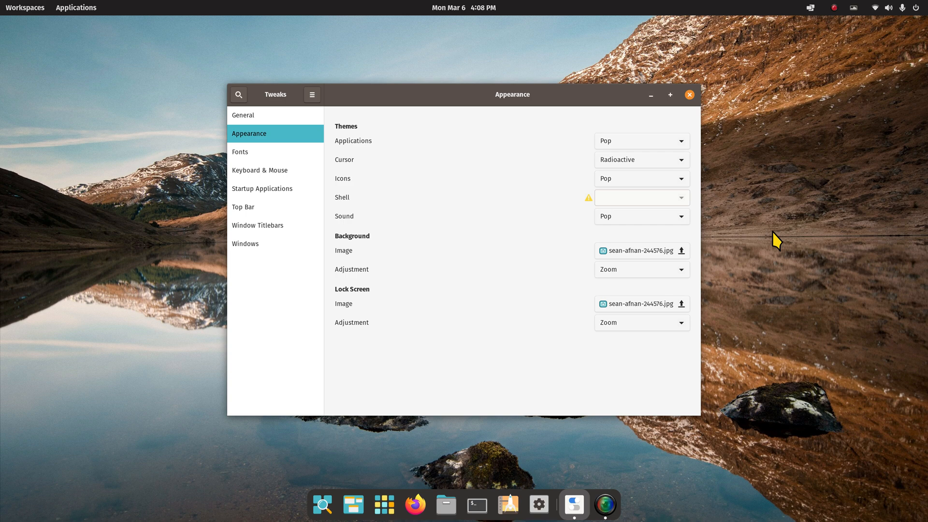
Move from Window Titlebars to Top Bar, switch weekday and date off, check the clock, re-enable both
{"action": "left_click", "coordinate": [258, 225]}
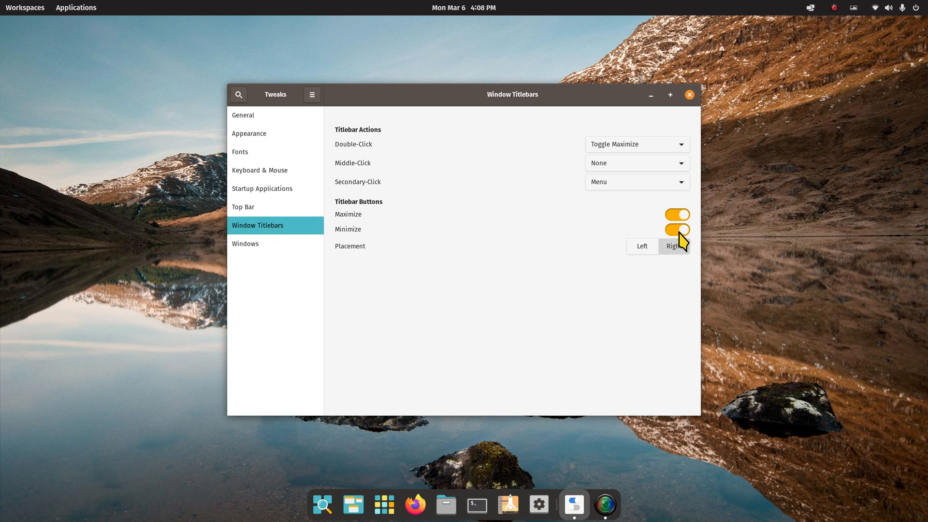
{"action": "mouse_move", "coordinate": [258, 141]}
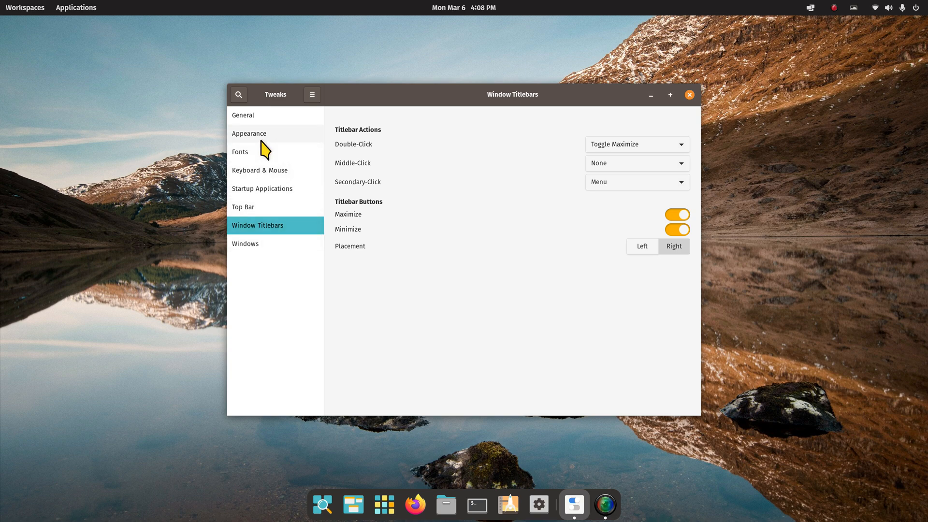
{"action": "left_click", "coordinate": [242, 206]}
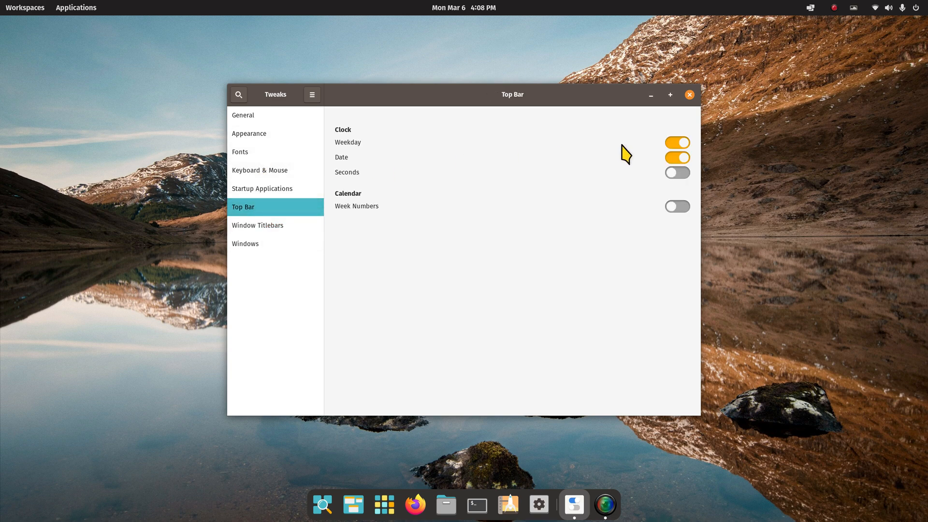
{"action": "mouse_move", "coordinate": [373, 137]}
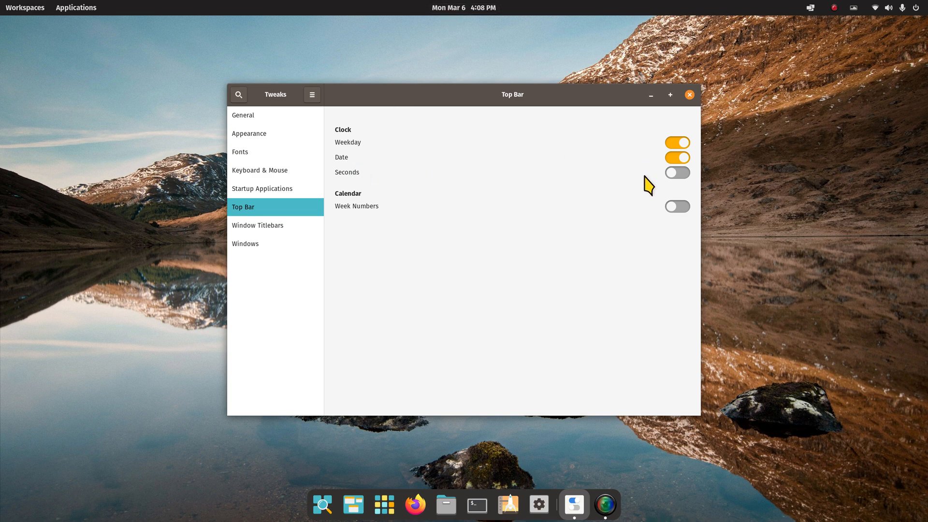
{"action": "left_click", "coordinate": [677, 158]}
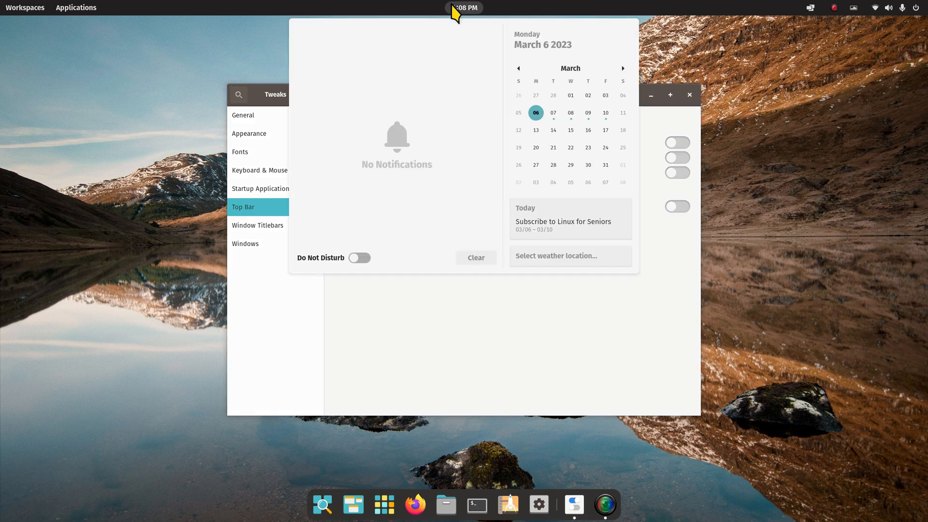
{"action": "left_click", "coordinate": [465, 7]}
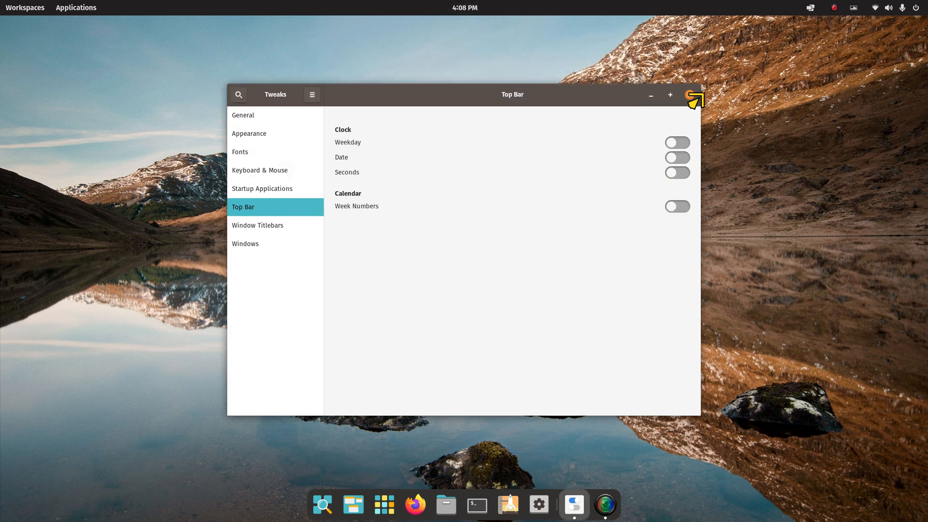
{"action": "left_click", "coordinate": [676, 142]}
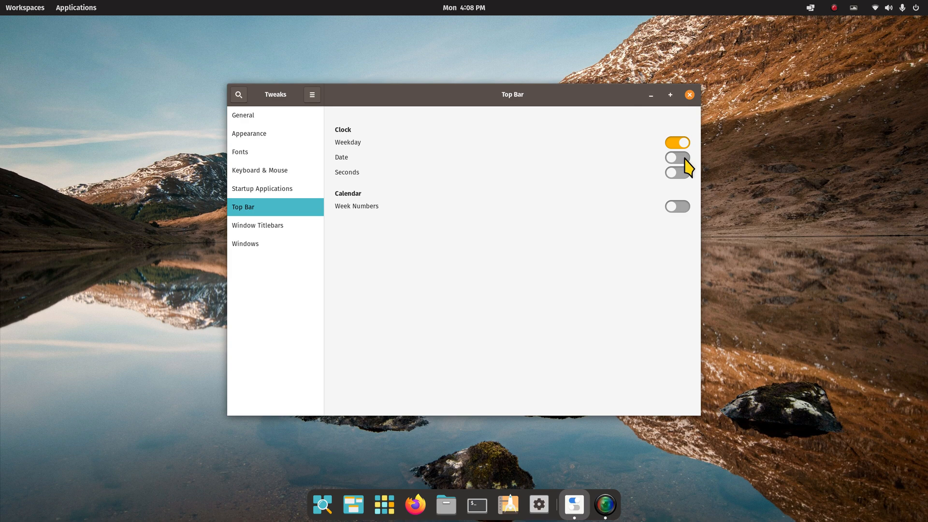
{"action": "left_click", "coordinate": [678, 157]}
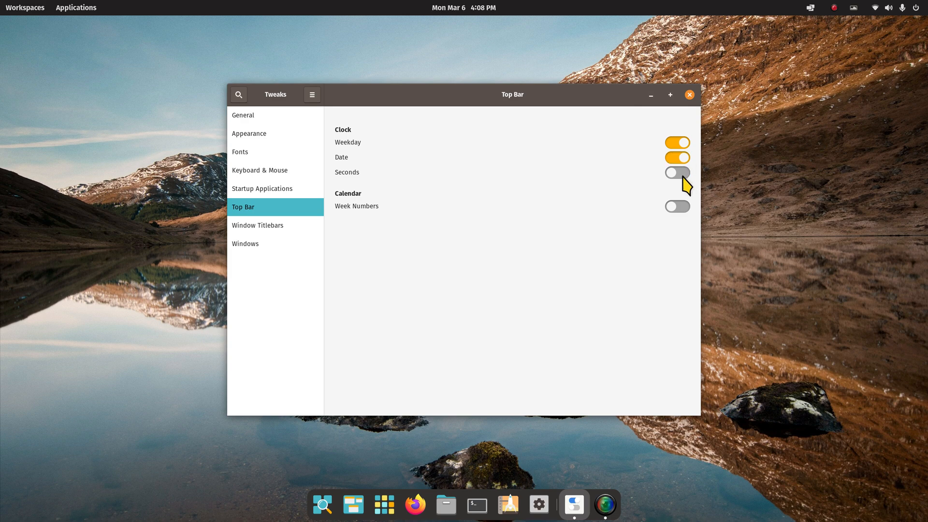
{"action": "mouse_move", "coordinate": [691, 106]}
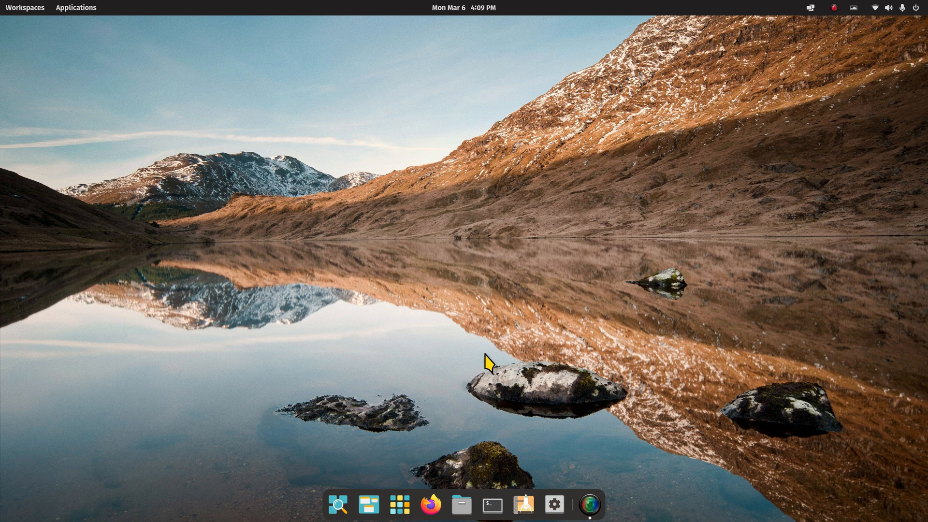
{"action": "mouse_move", "coordinate": [478, 400]}
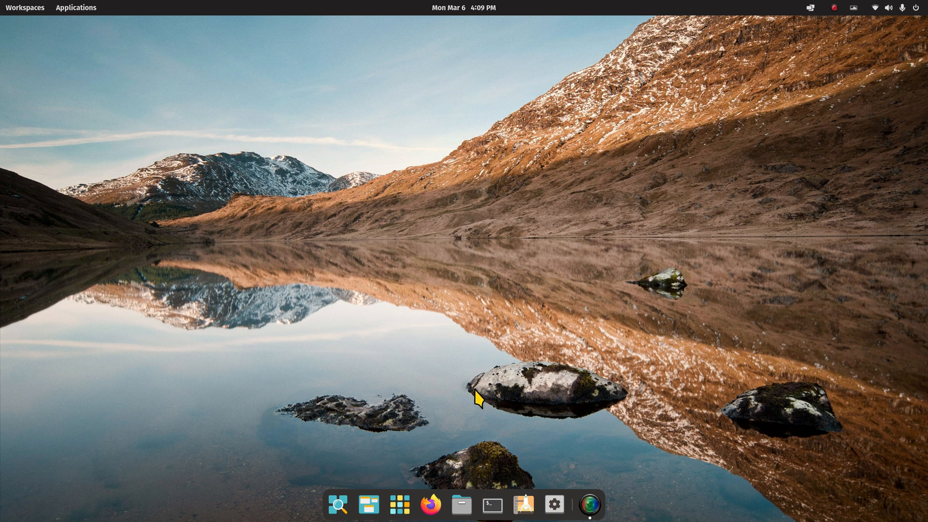